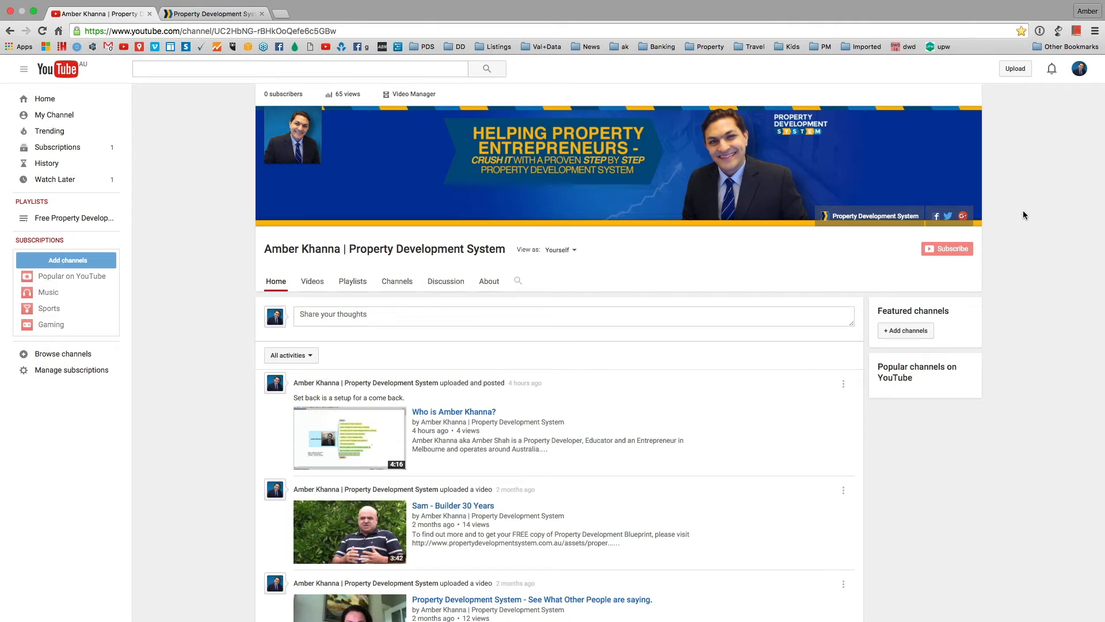
mouse_move(1019, 230)
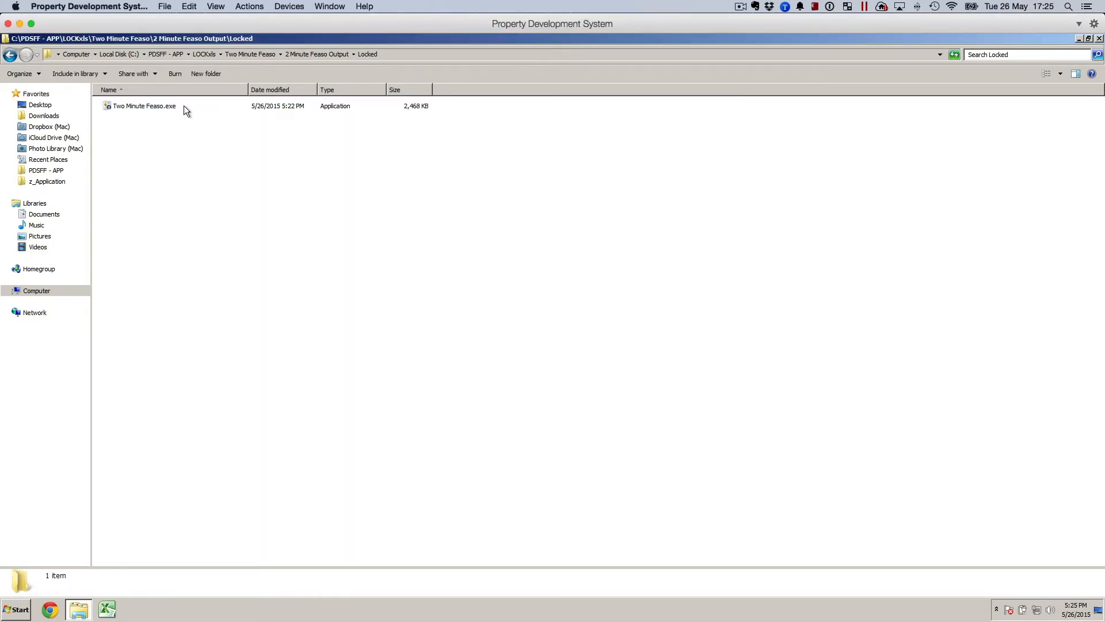
Launch Two Minute Feaso.exe from Explorer and scroll through its licence agreement.
click(143, 106)
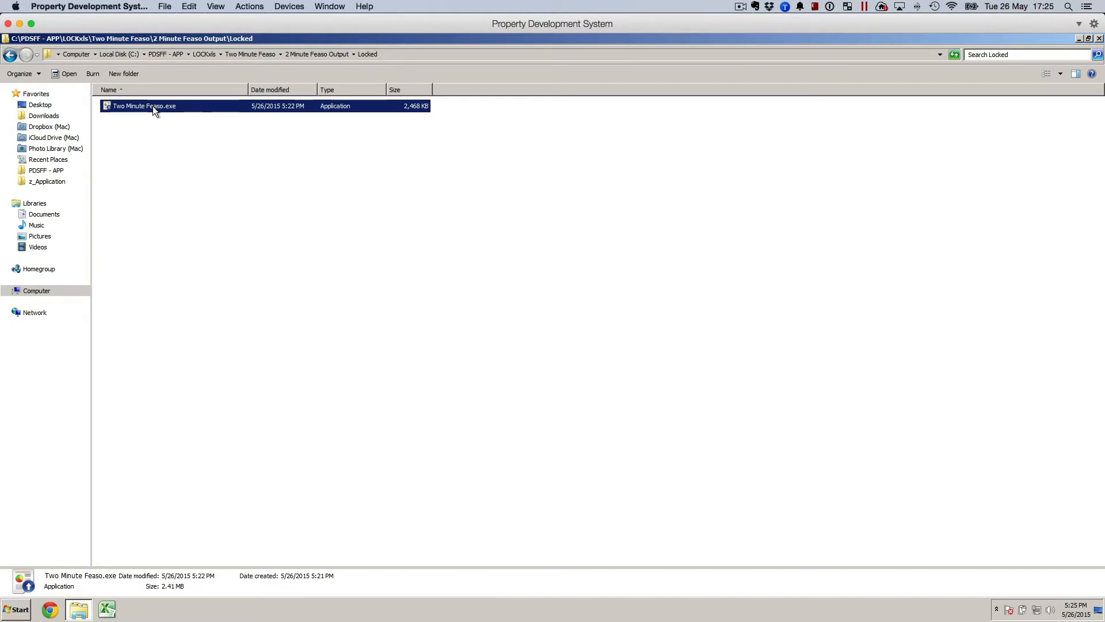
mouse_move(131, 108)
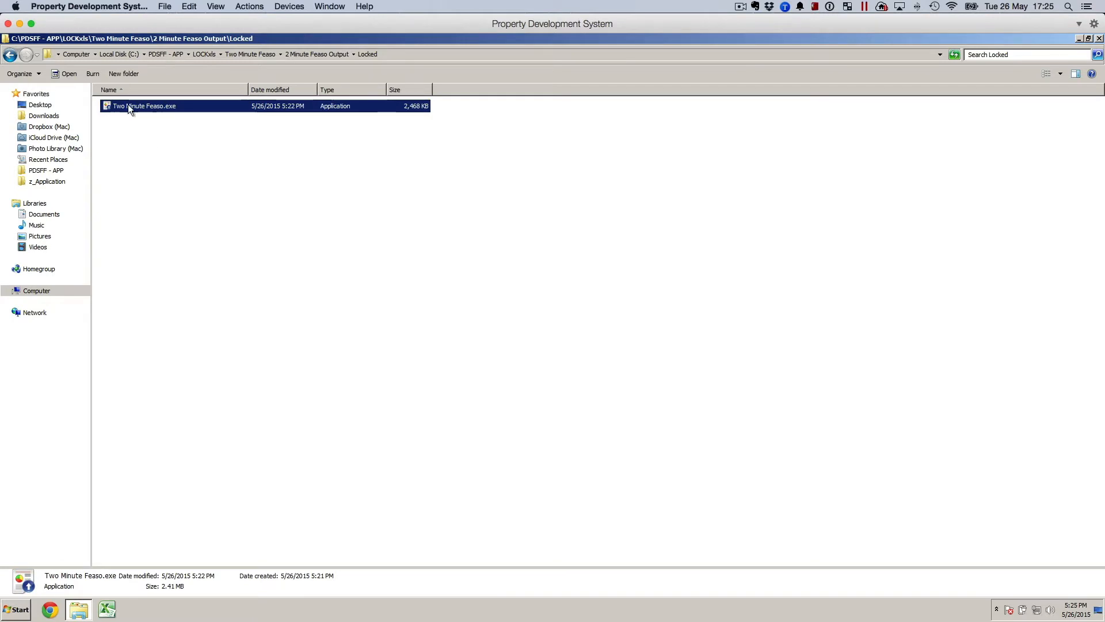
double_click(144, 106)
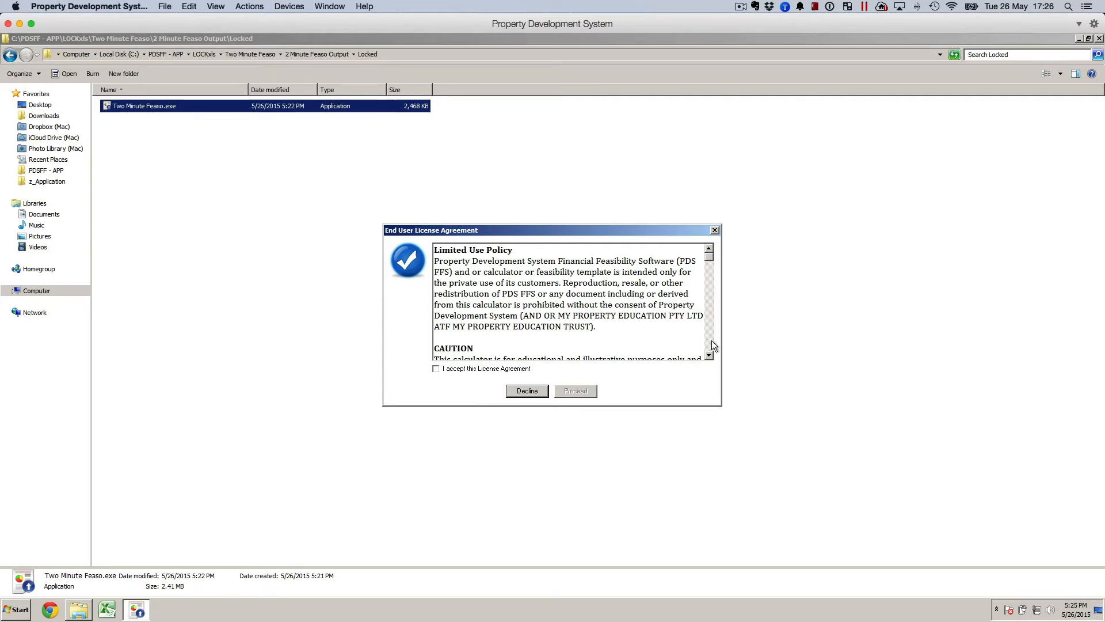
scroll(down, 3)
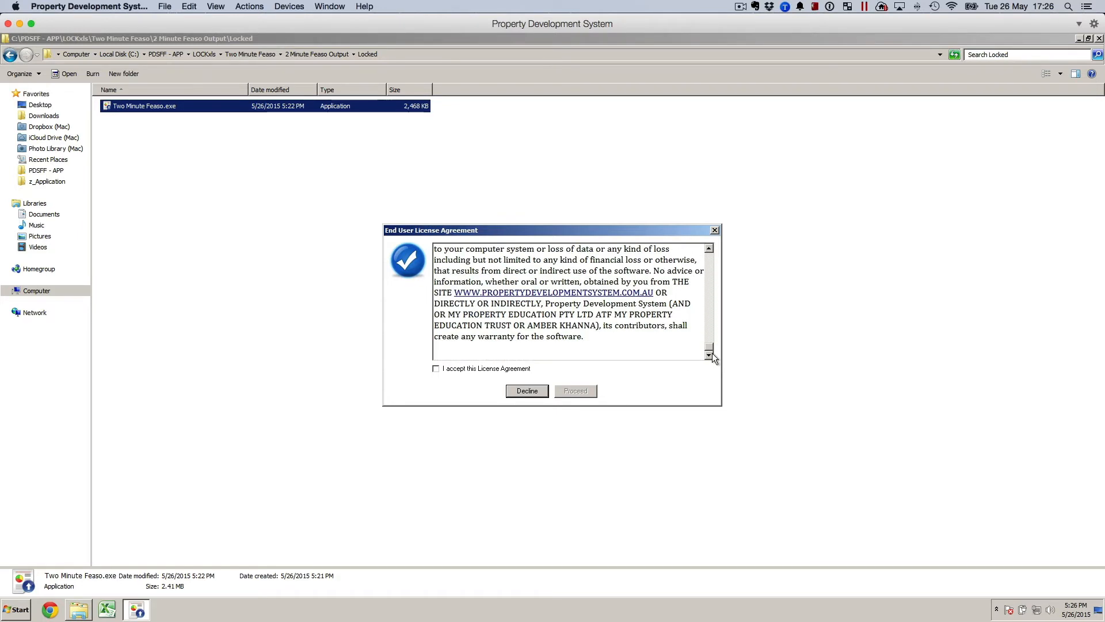
Accept the licence, proceed, and unlock the feaso with the password.
click(435, 369)
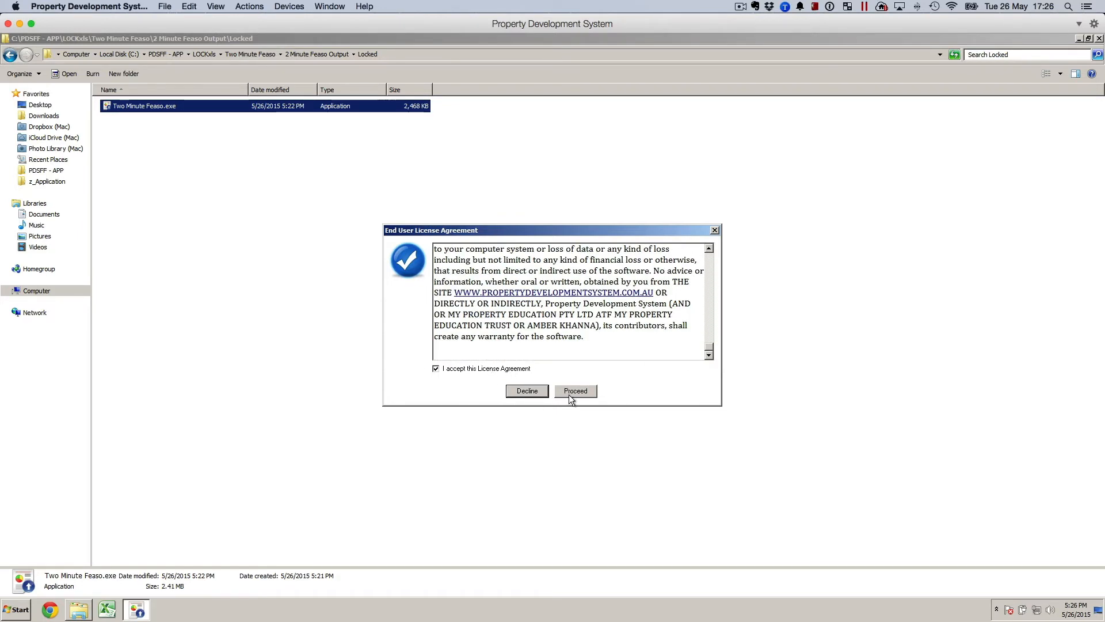
click(575, 390)
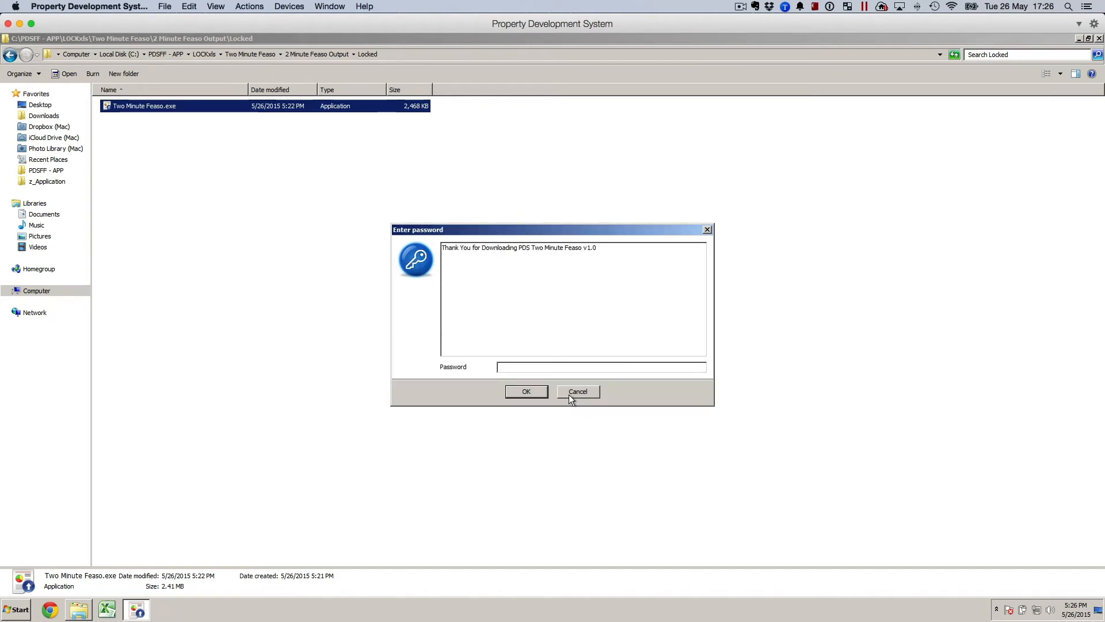
text(password)
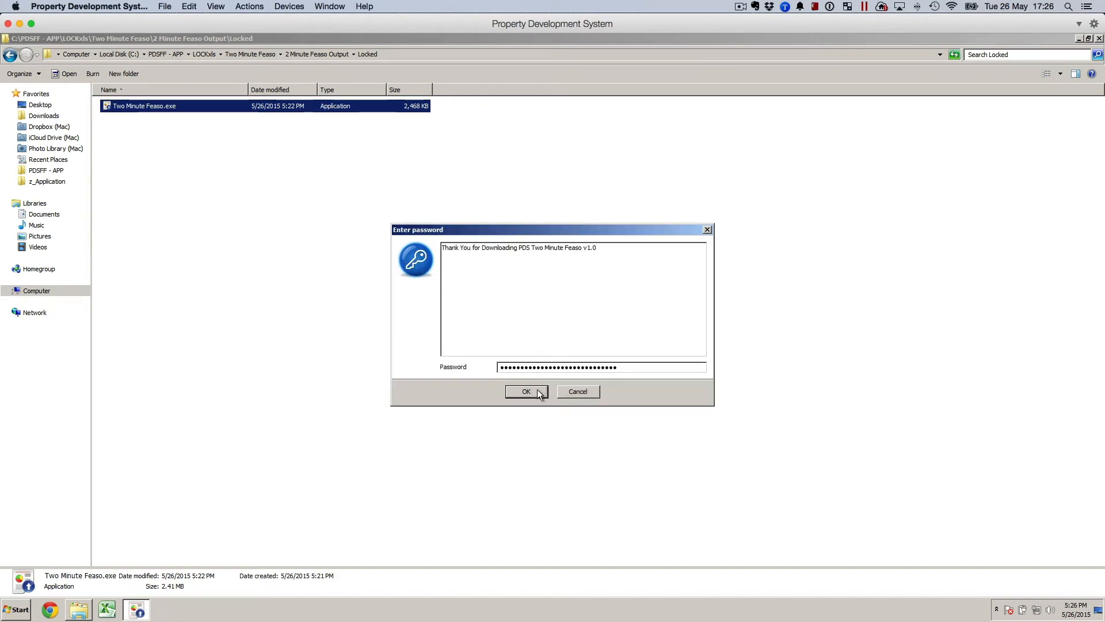
click(526, 391)
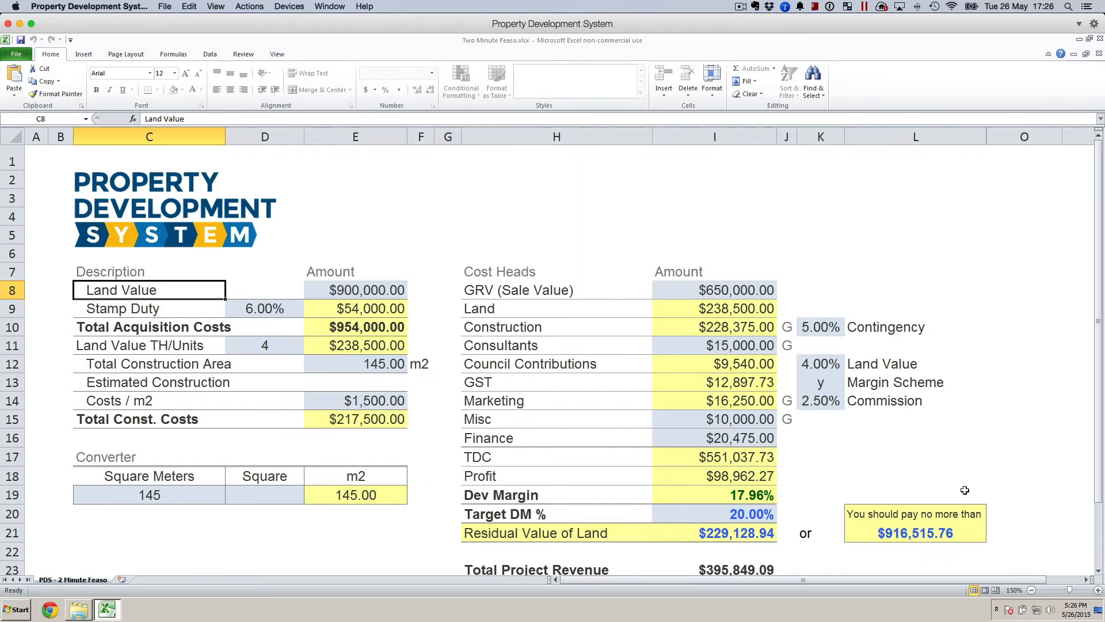
Zoom the feasibility sheet out from 150% to 120% so the finance table shows.
click(1031, 591)
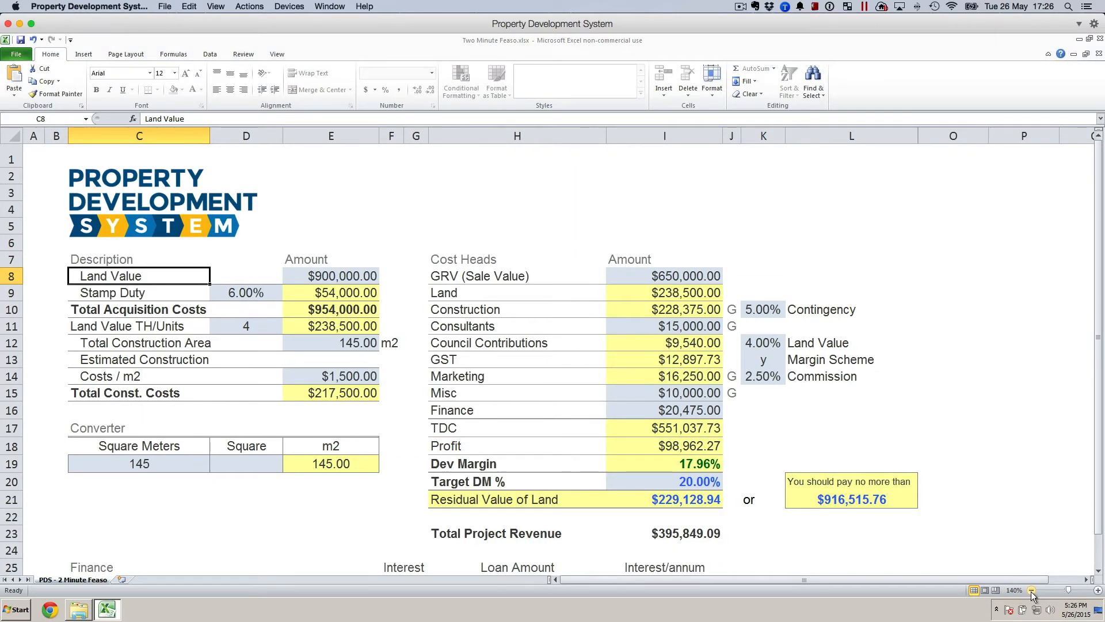
click(1030, 591)
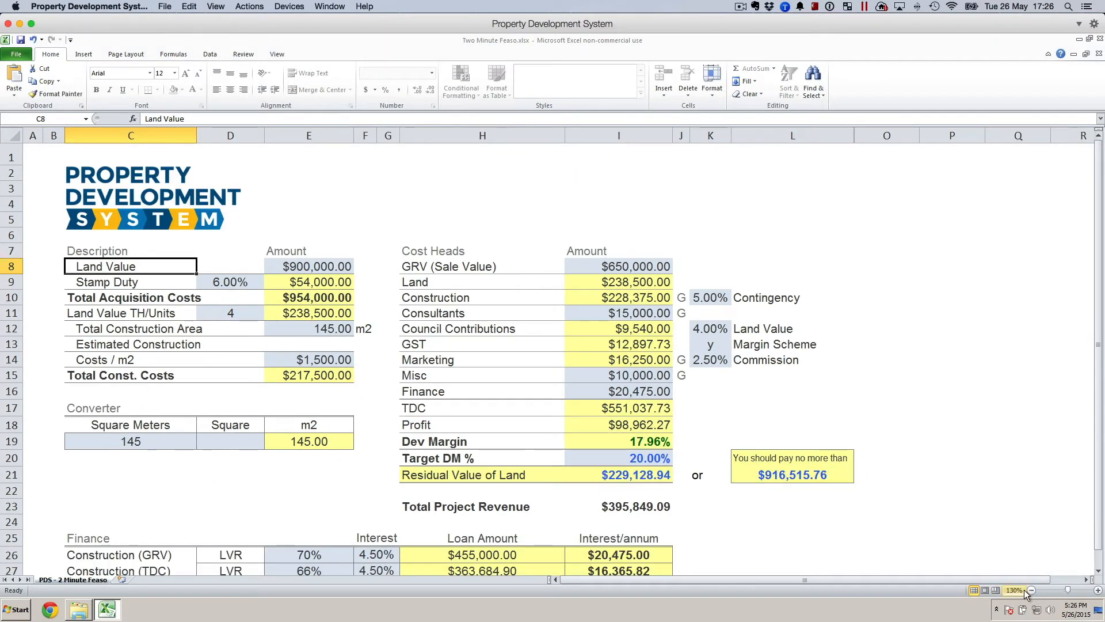
click(1030, 591)
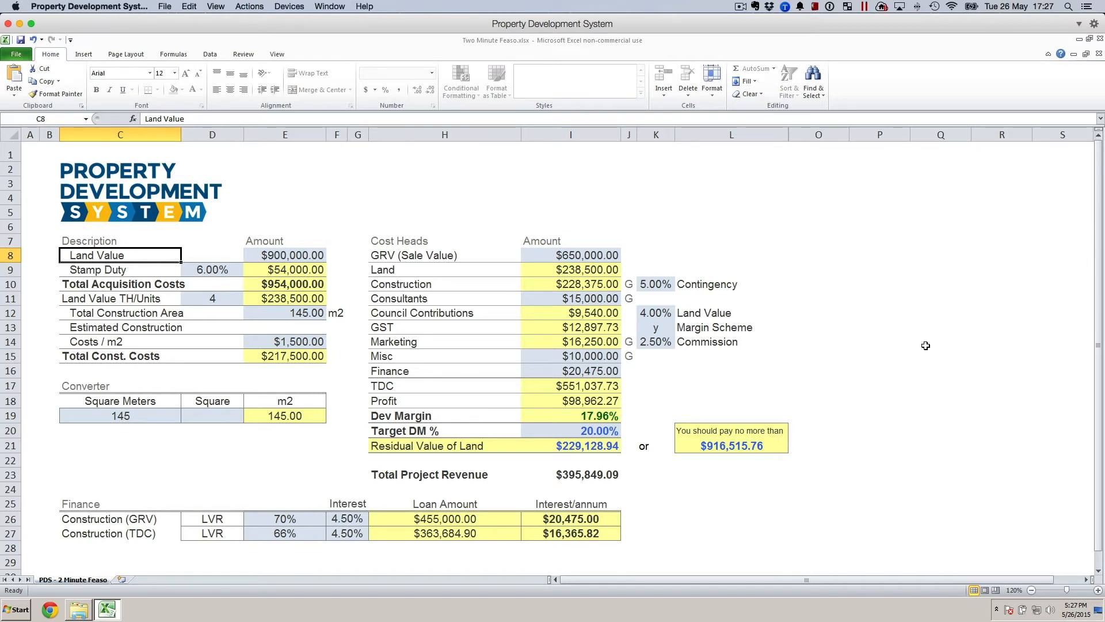
Preview the sheet as a printed page via File, then choose Save As.
click(15, 54)
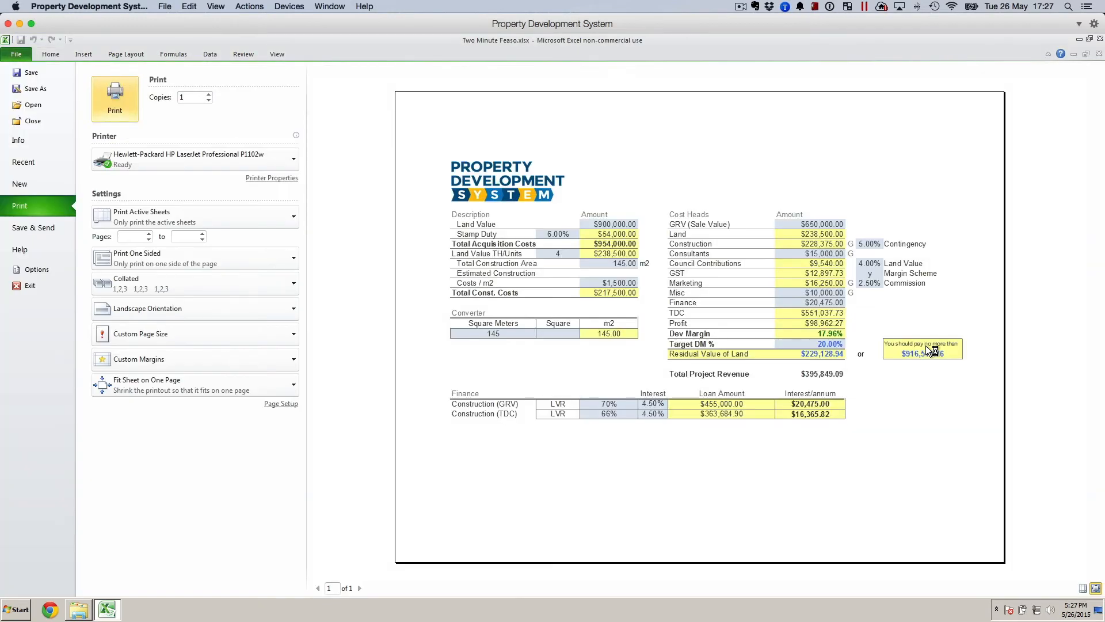
mouse_move(631, 121)
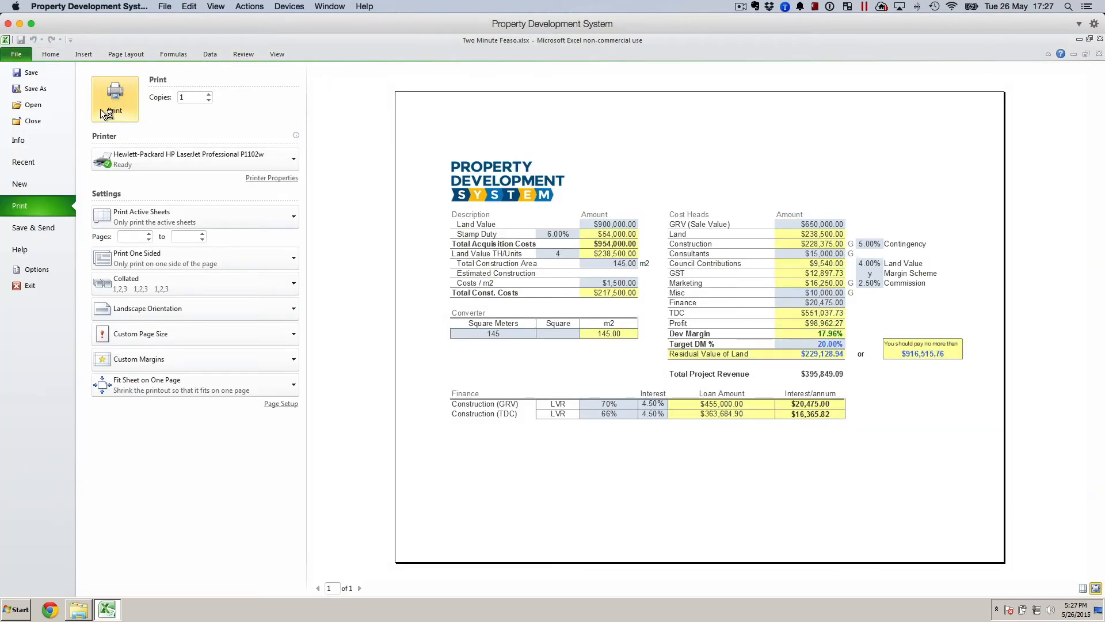
click(34, 88)
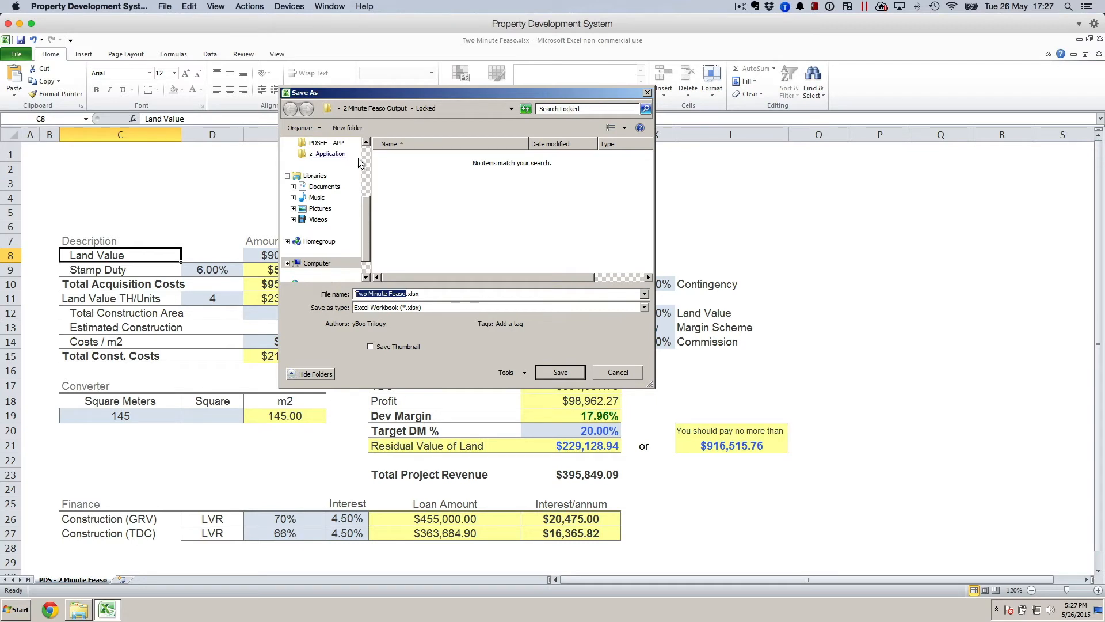
Save the workbook to the Desktop as '123 test Project.xlsx'.
scroll(up, 3)
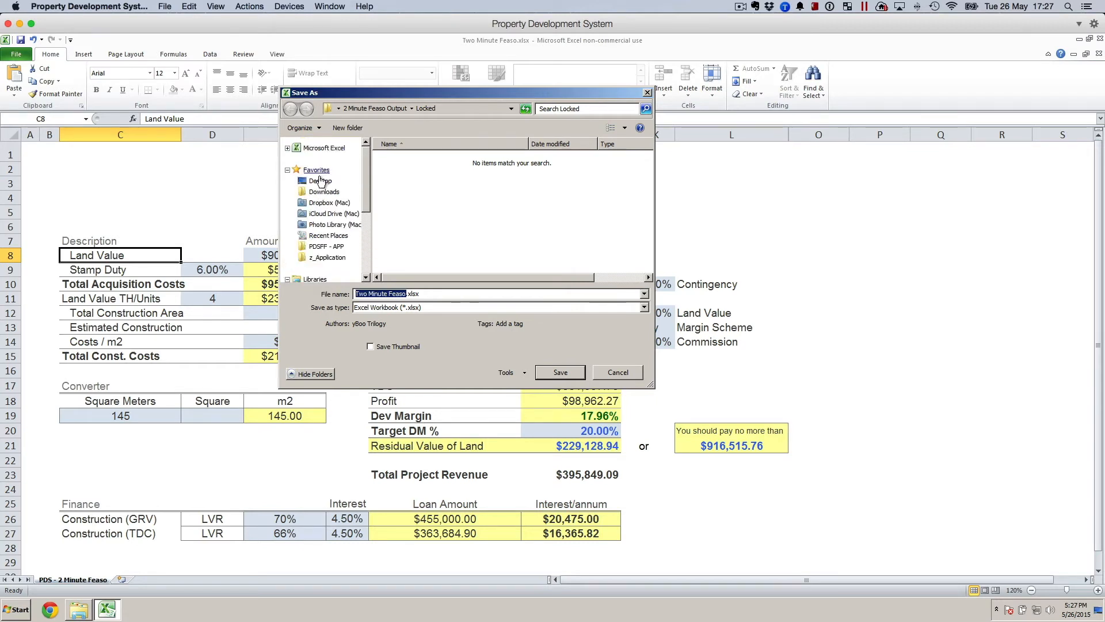
click(321, 180)
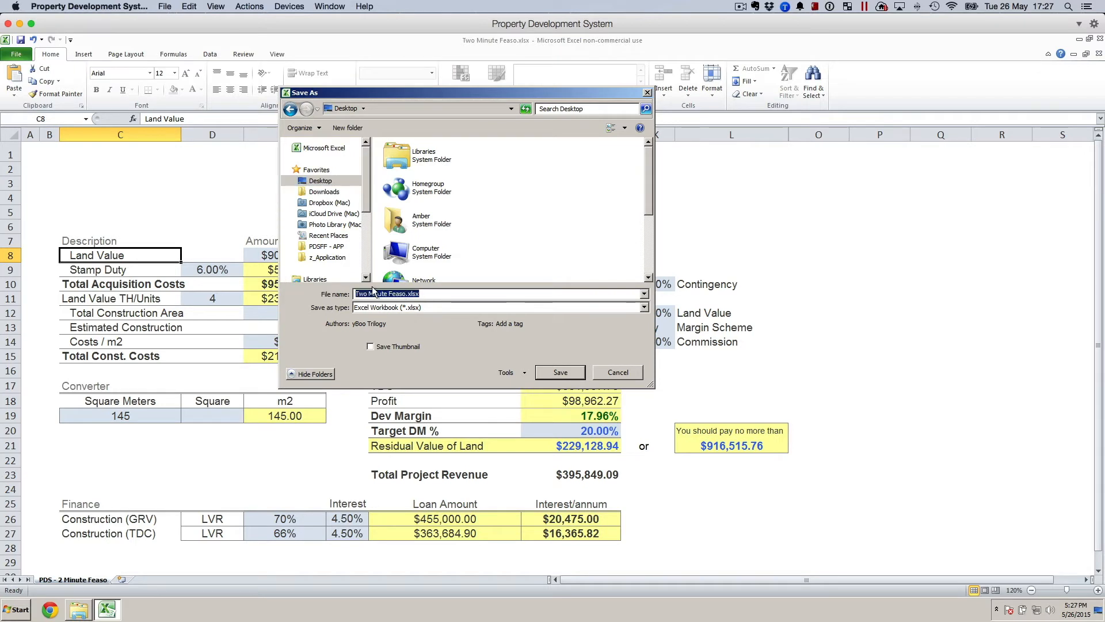
click(493, 293)
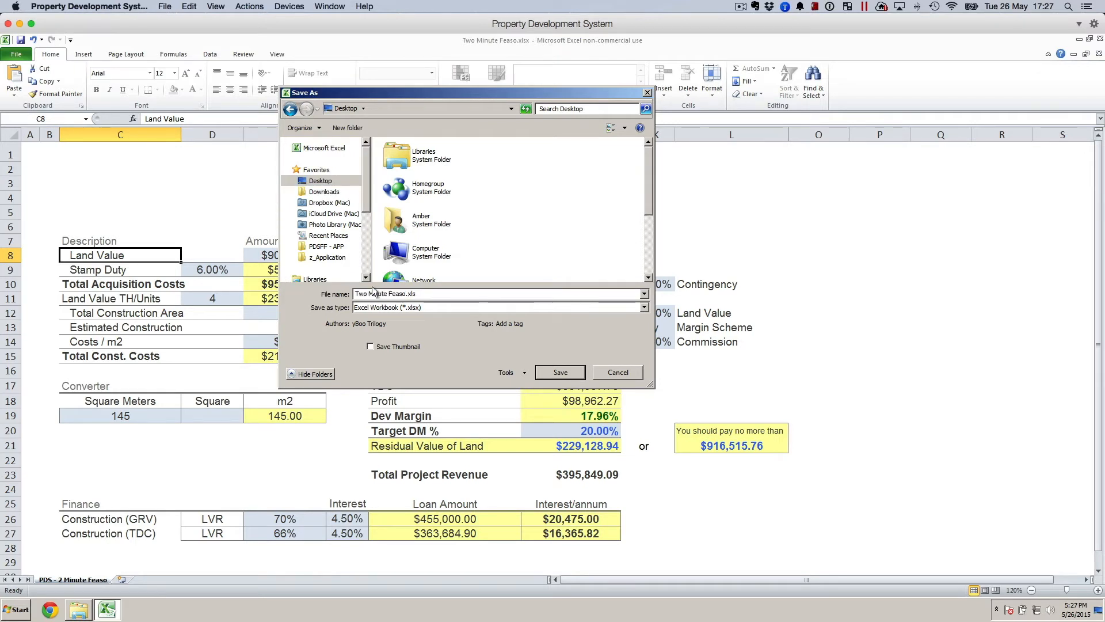
triple_click(494, 293)
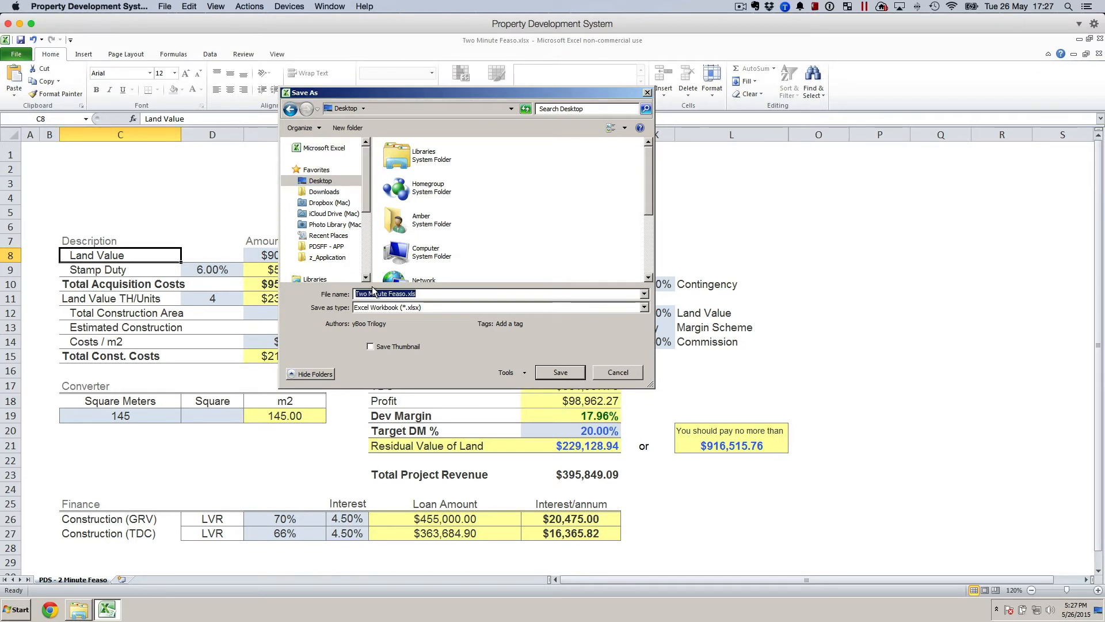
text(123 test Project)
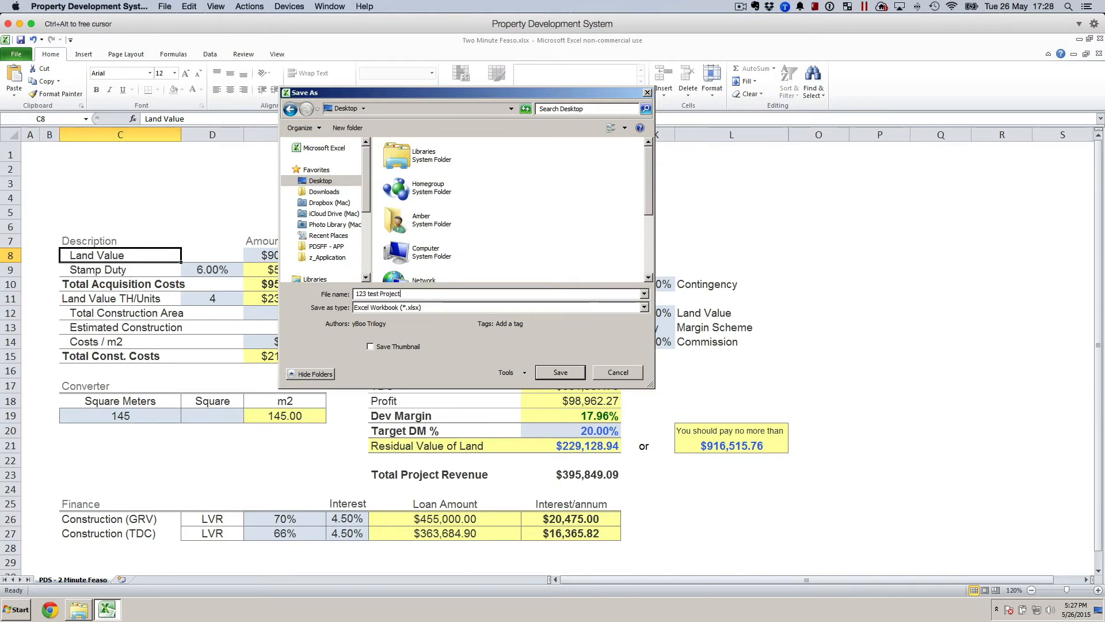
text(.xlsx)
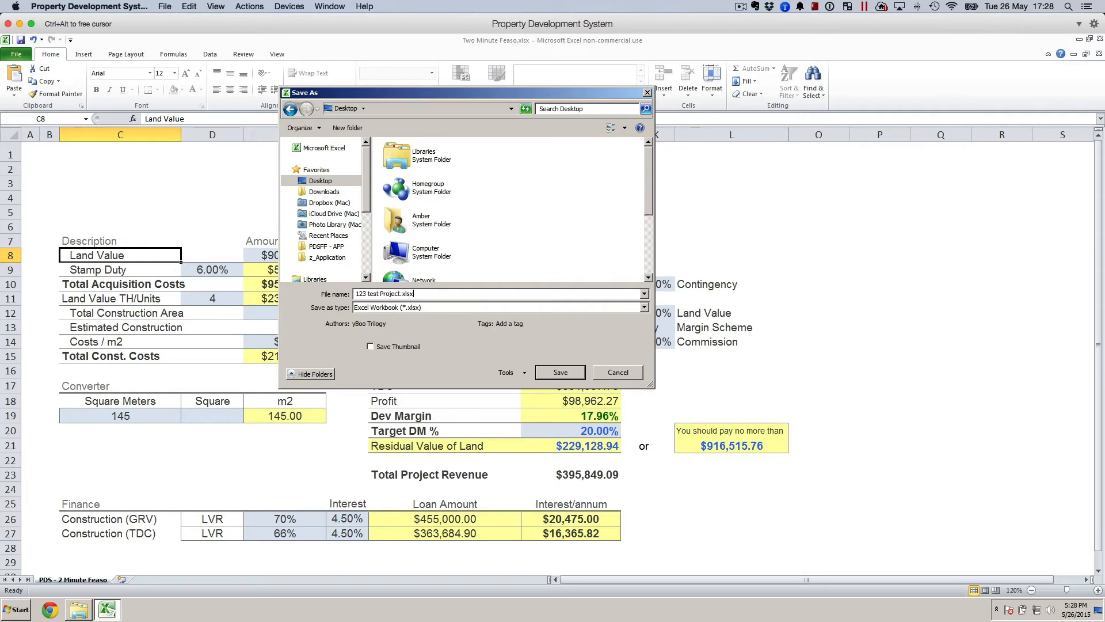
mouse_move(534, 174)
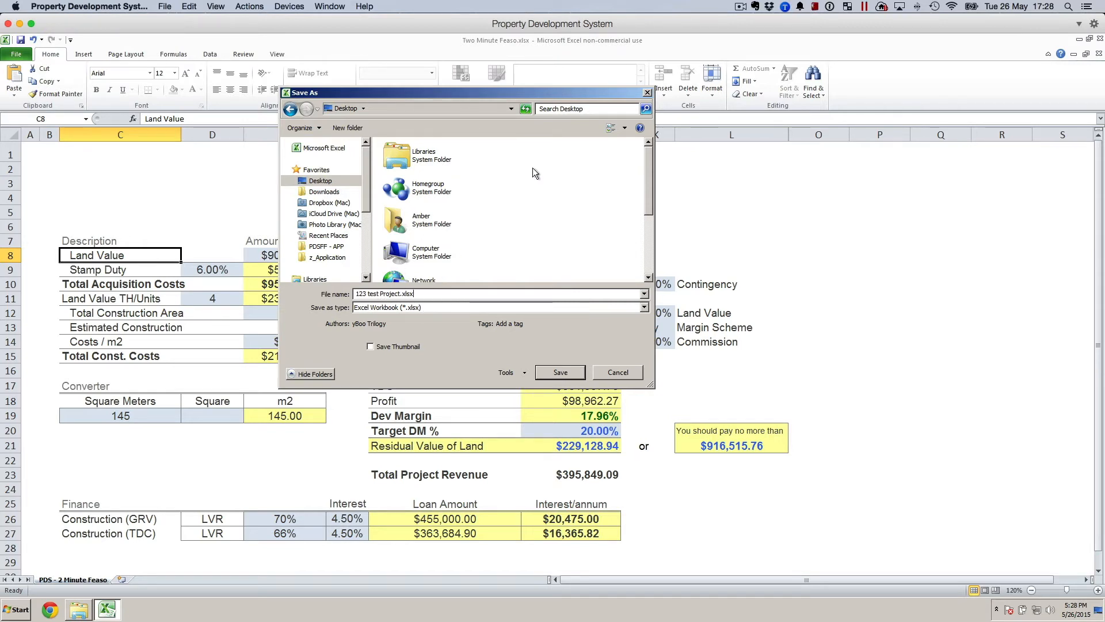
mouse_move(571, 386)
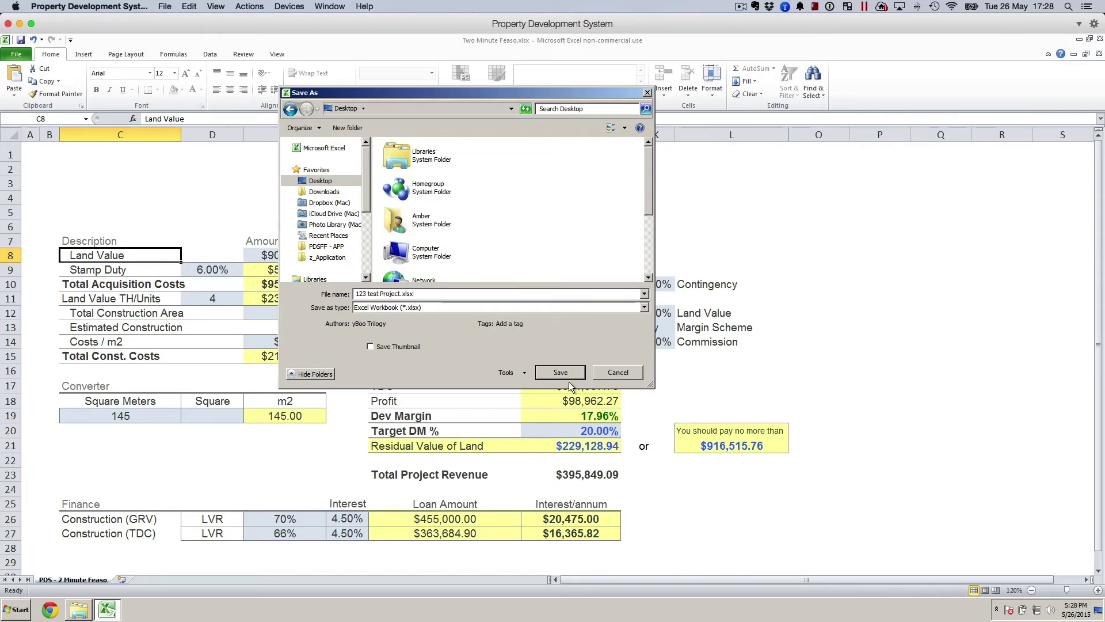
click(559, 372)
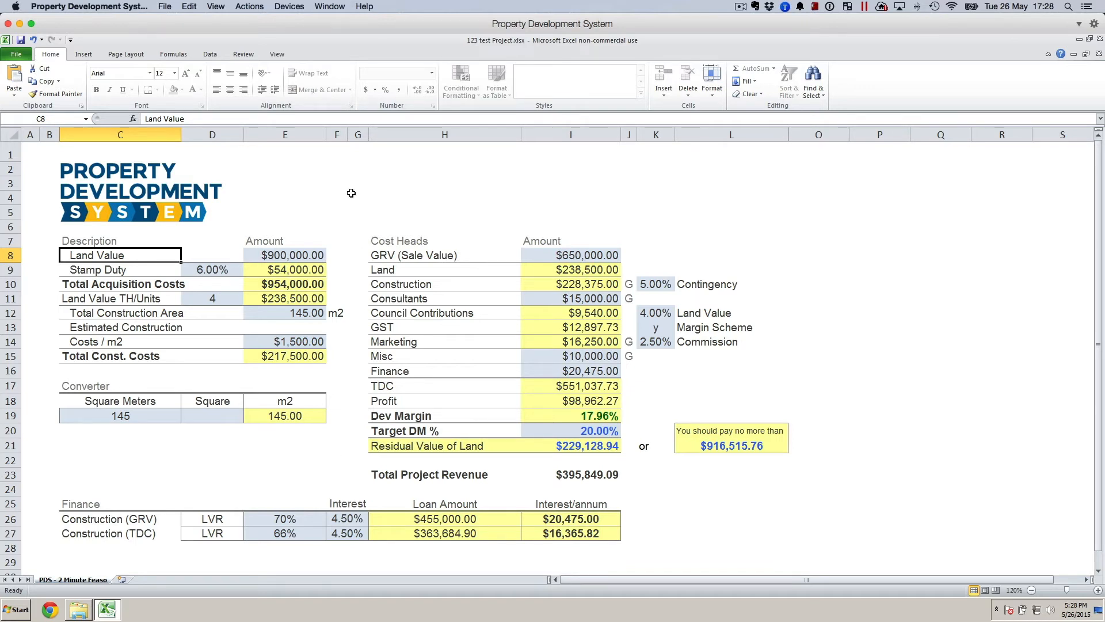
click(284, 254)
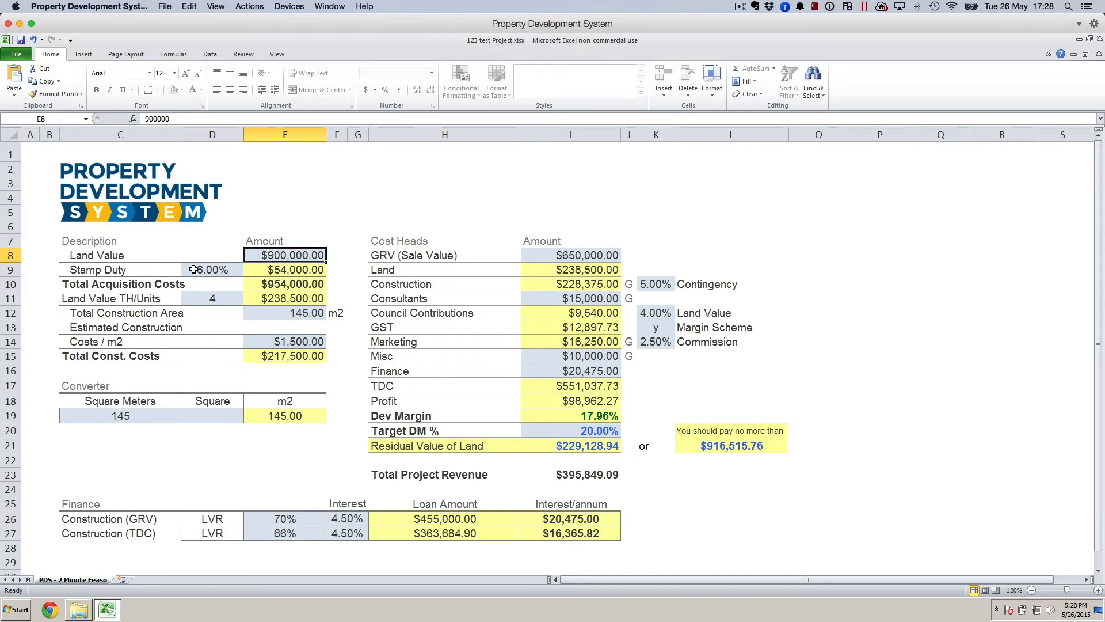
click(284, 312)
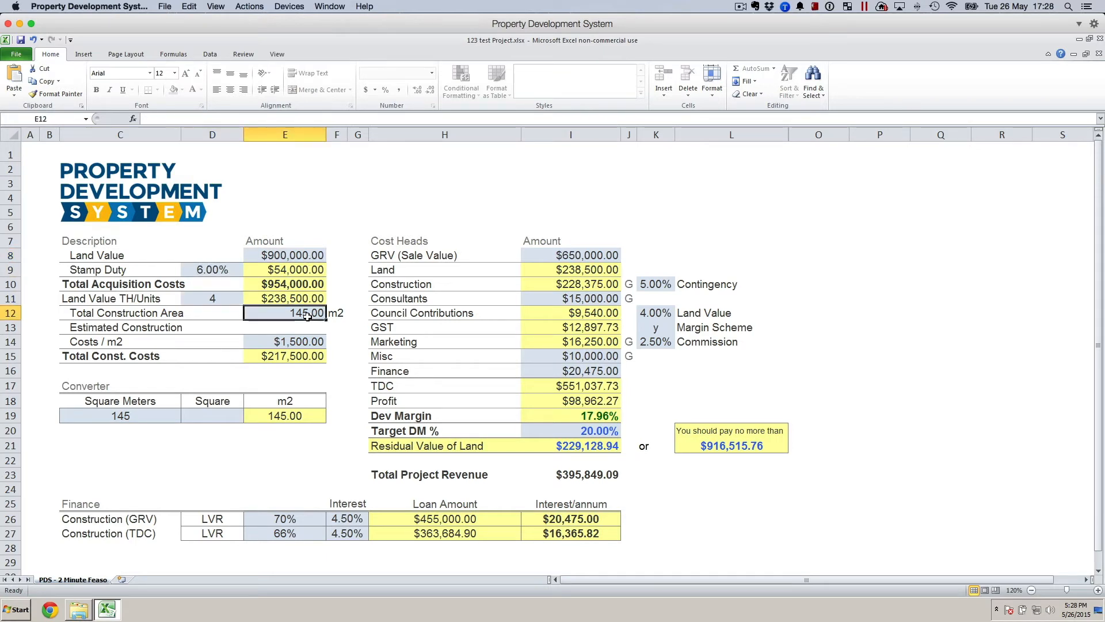
click(284, 341)
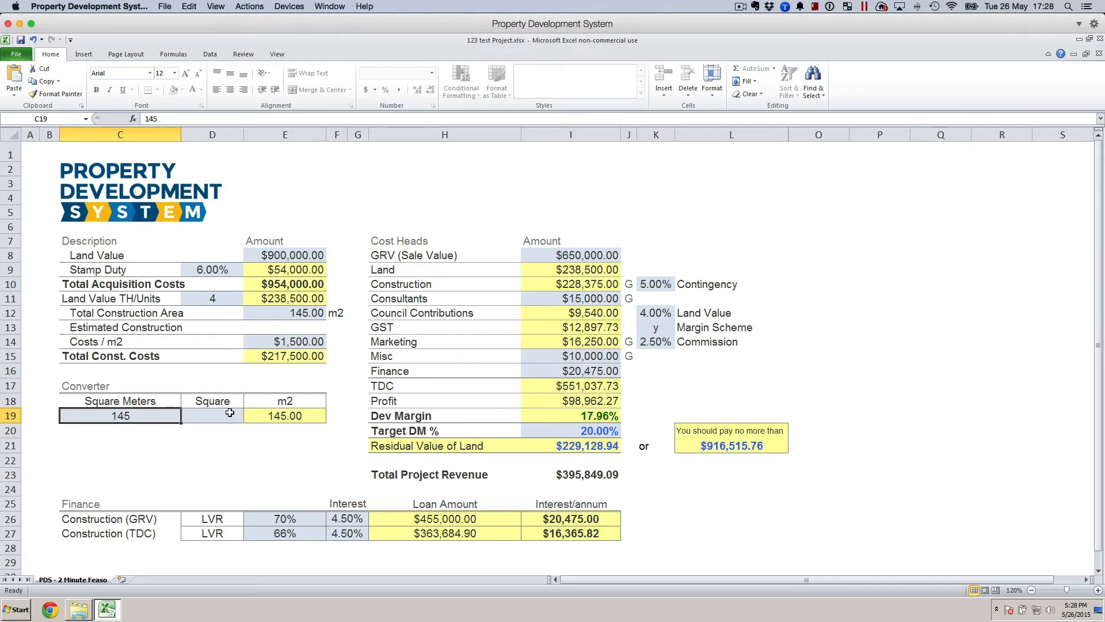
mouse_move(603, 288)
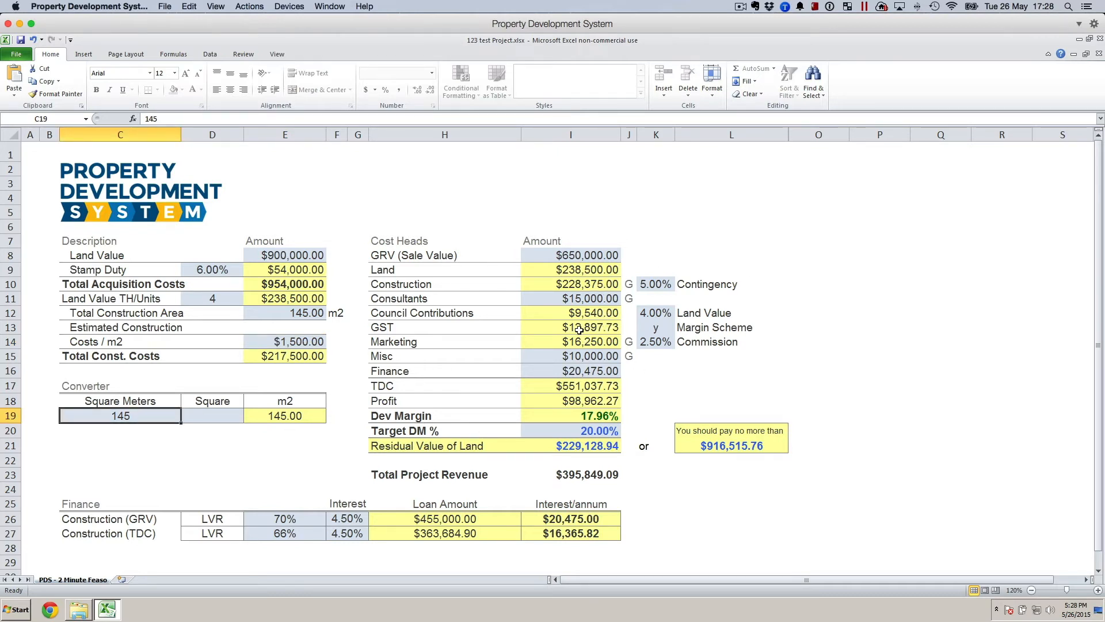
mouse_move(693, 285)
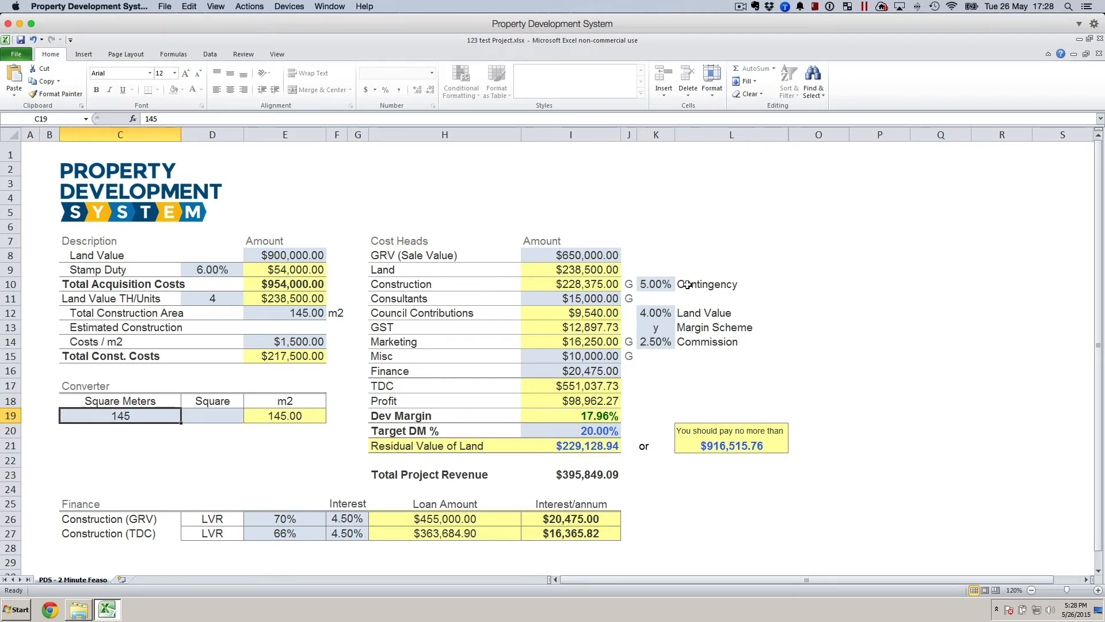
mouse_move(634, 291)
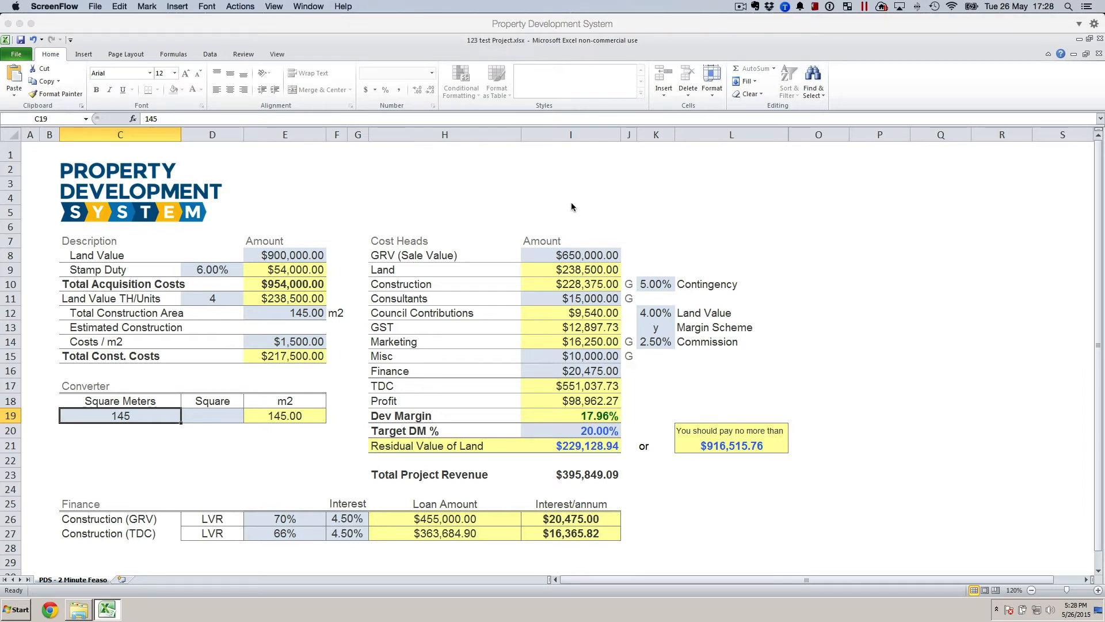
click(571, 197)
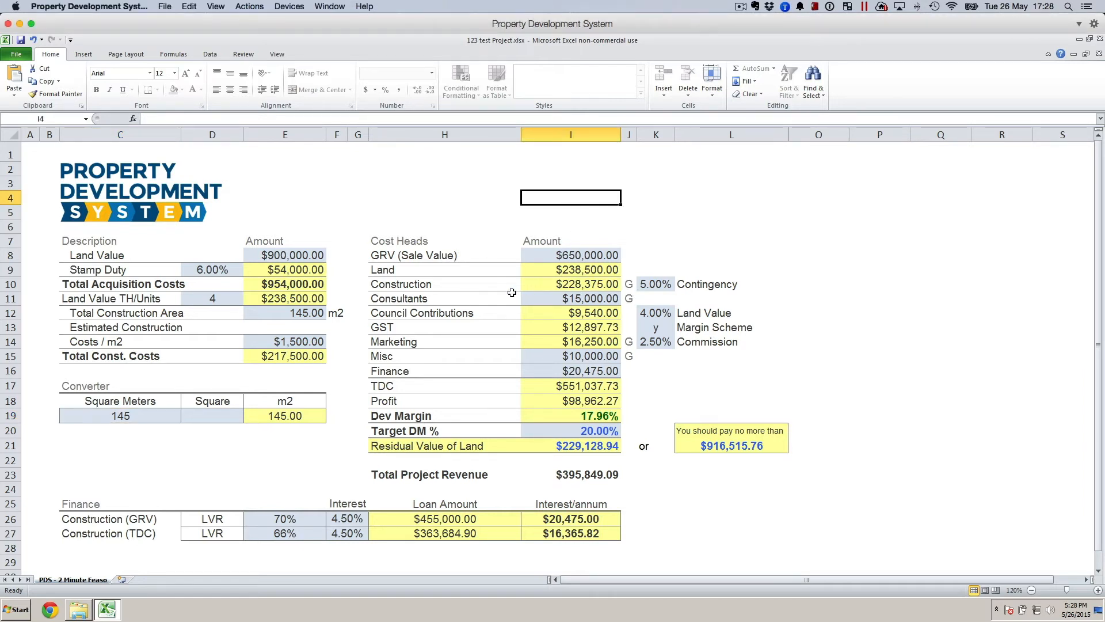
mouse_move(564, 289)
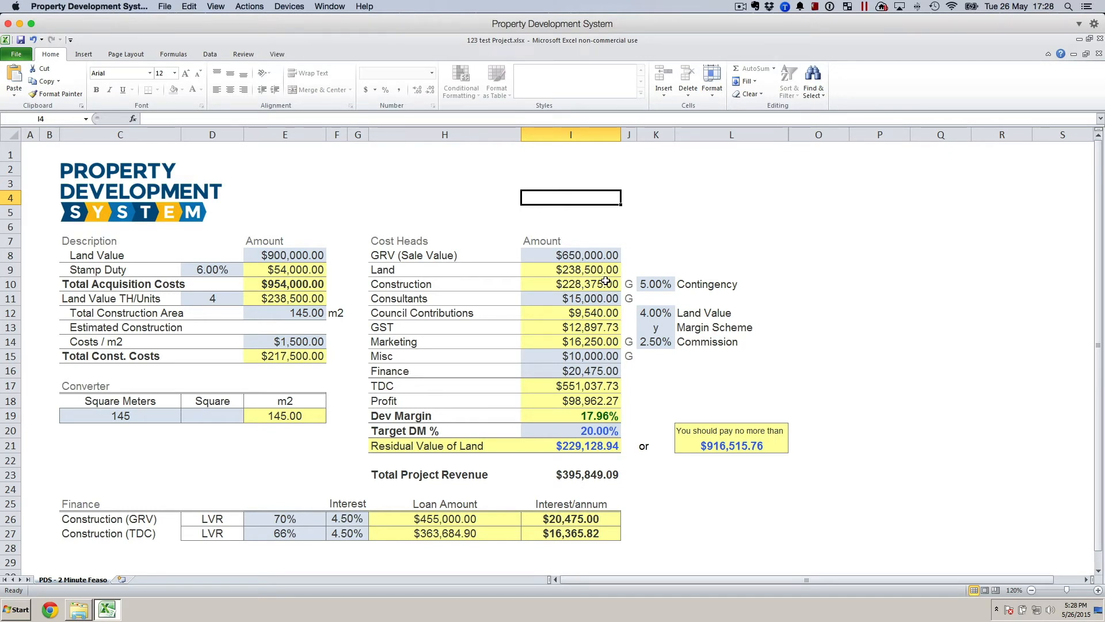
mouse_move(534, 405)
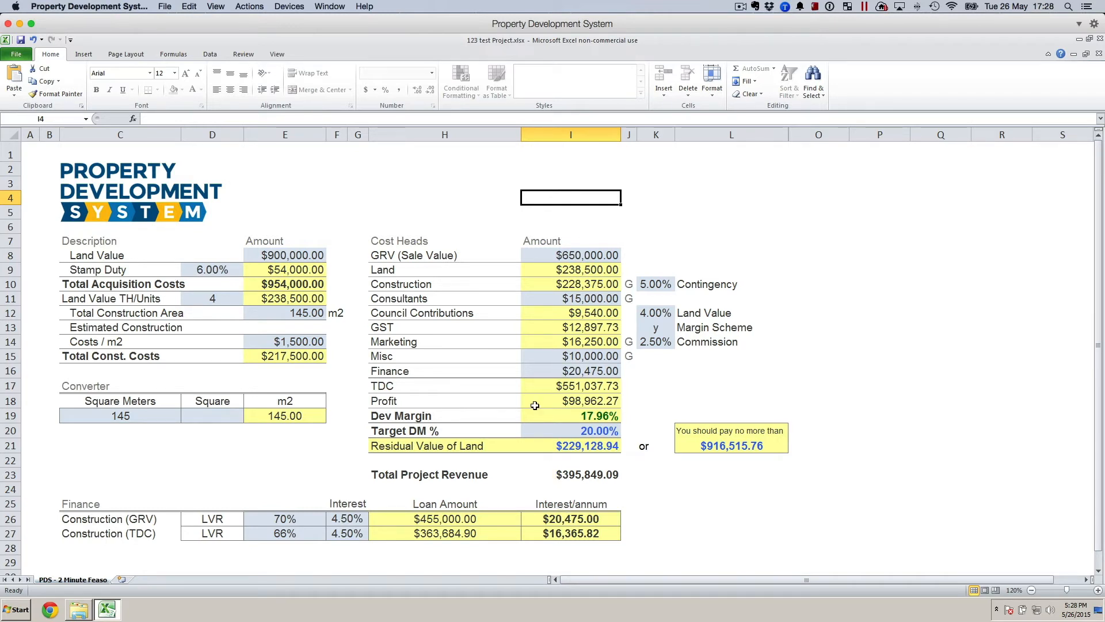
click(653, 312)
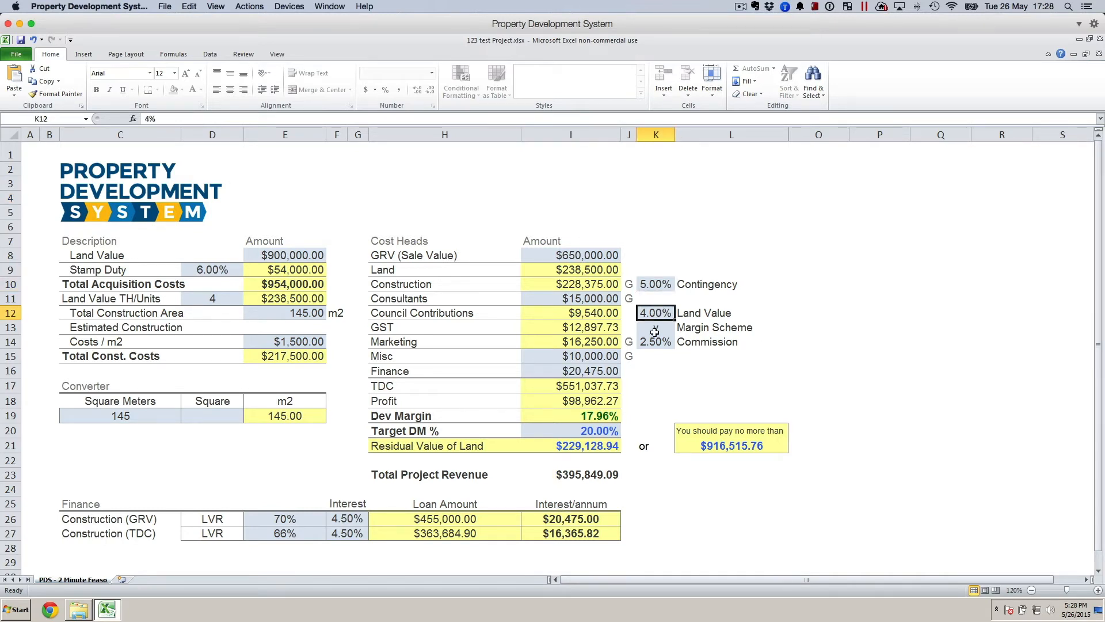
click(654, 341)
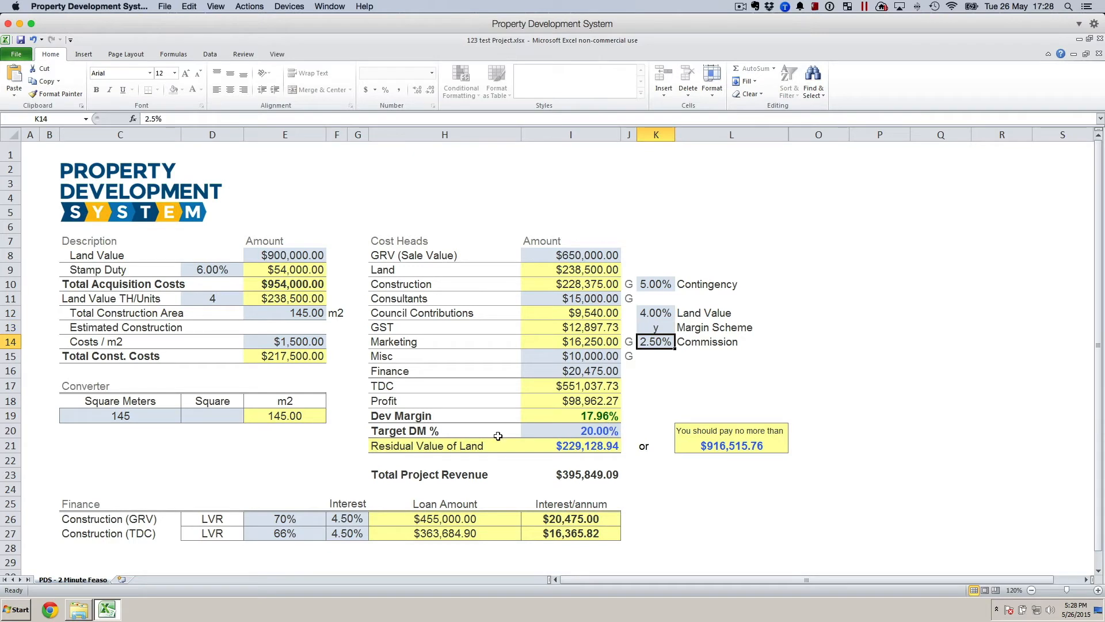
mouse_move(435, 416)
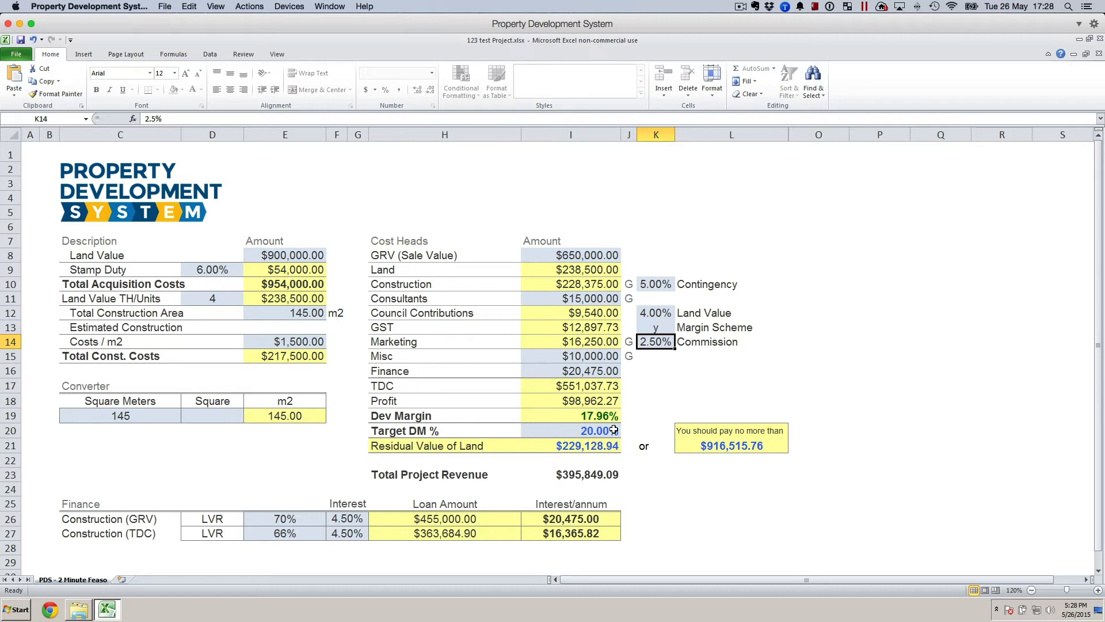
click(571, 431)
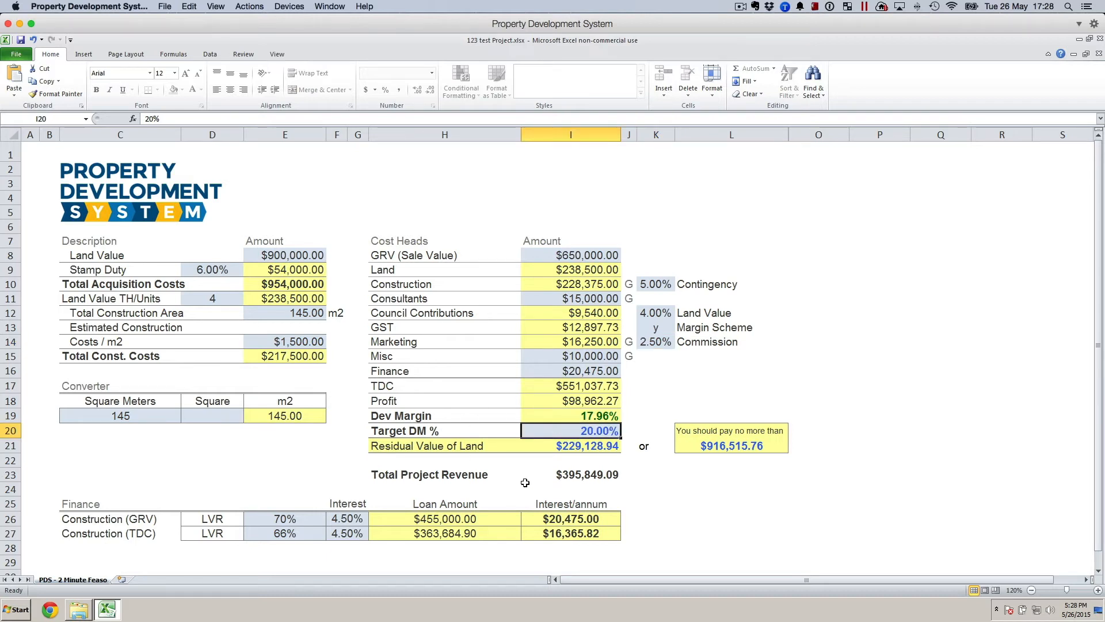
mouse_move(760, 455)
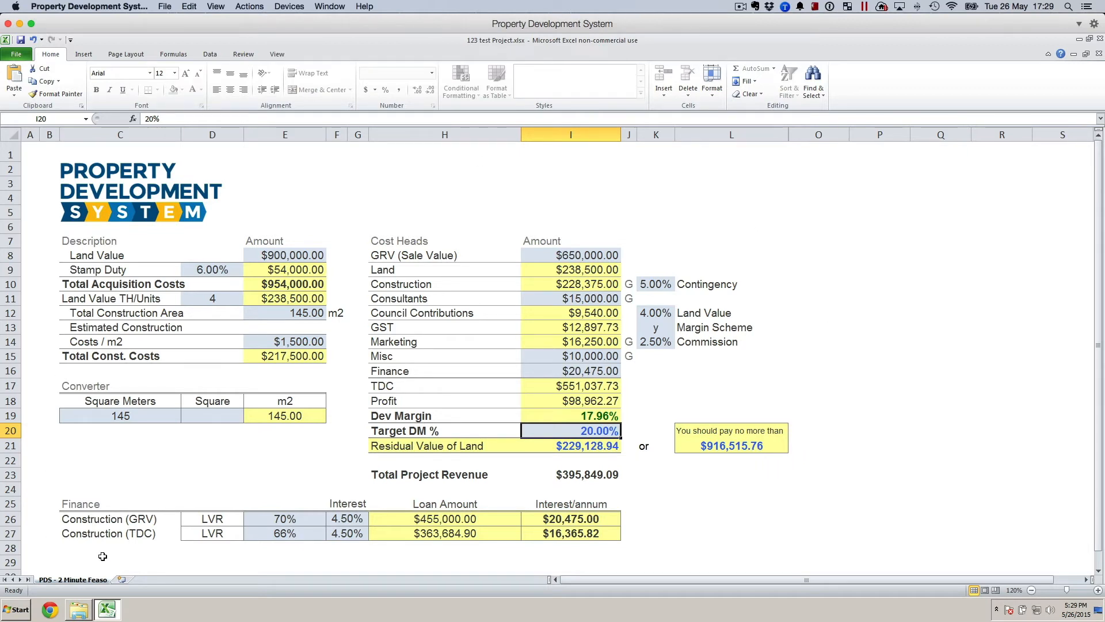
mouse_move(716, 382)
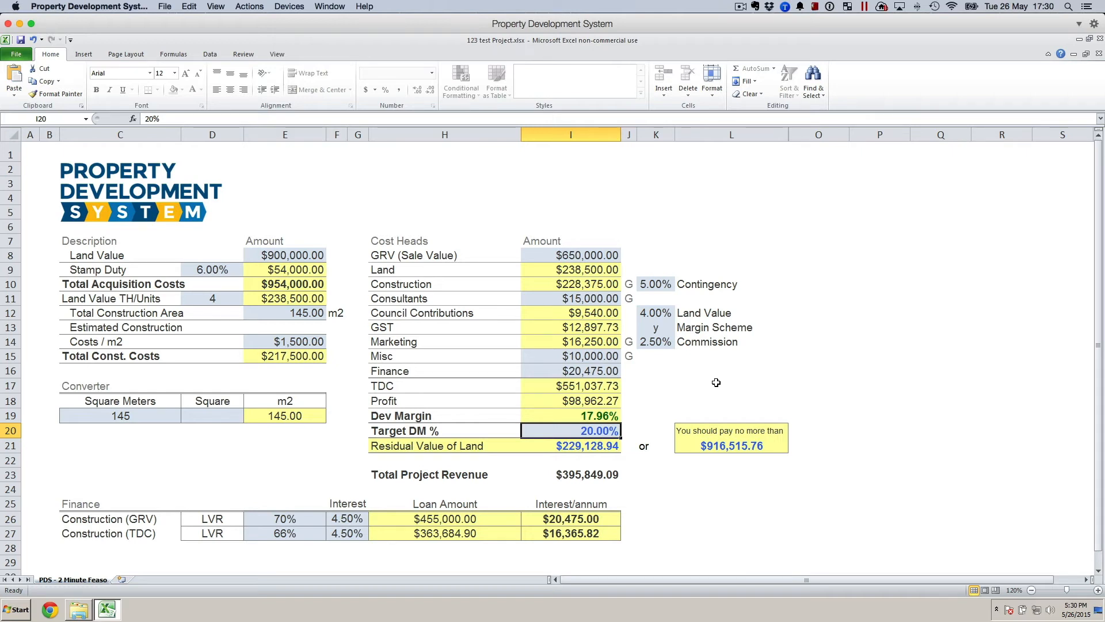
mouse_move(306, 193)
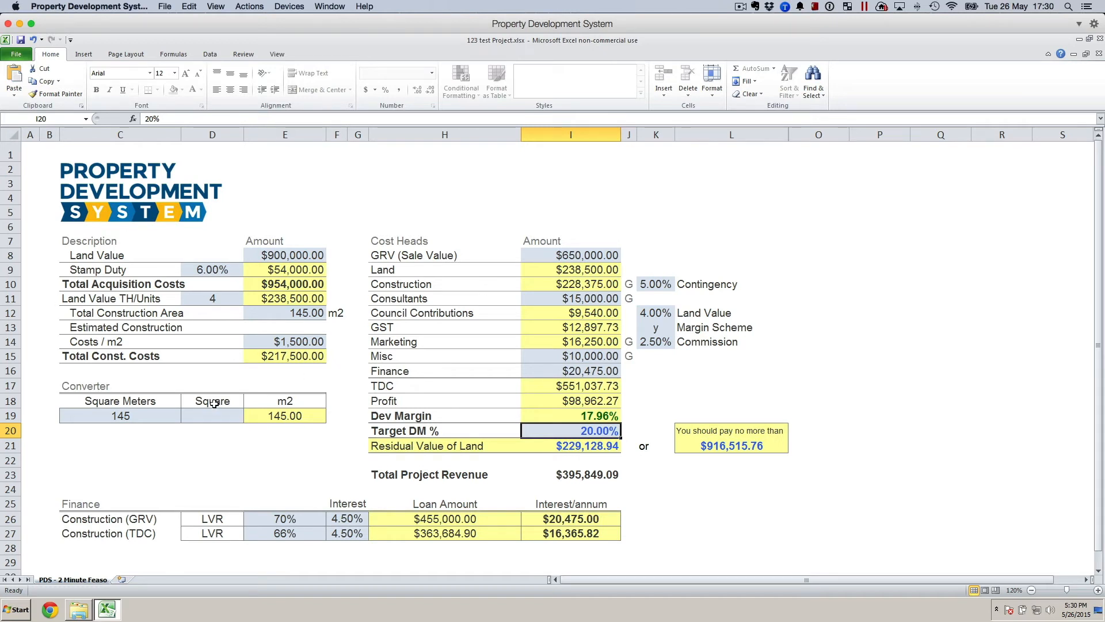
click(285, 255)
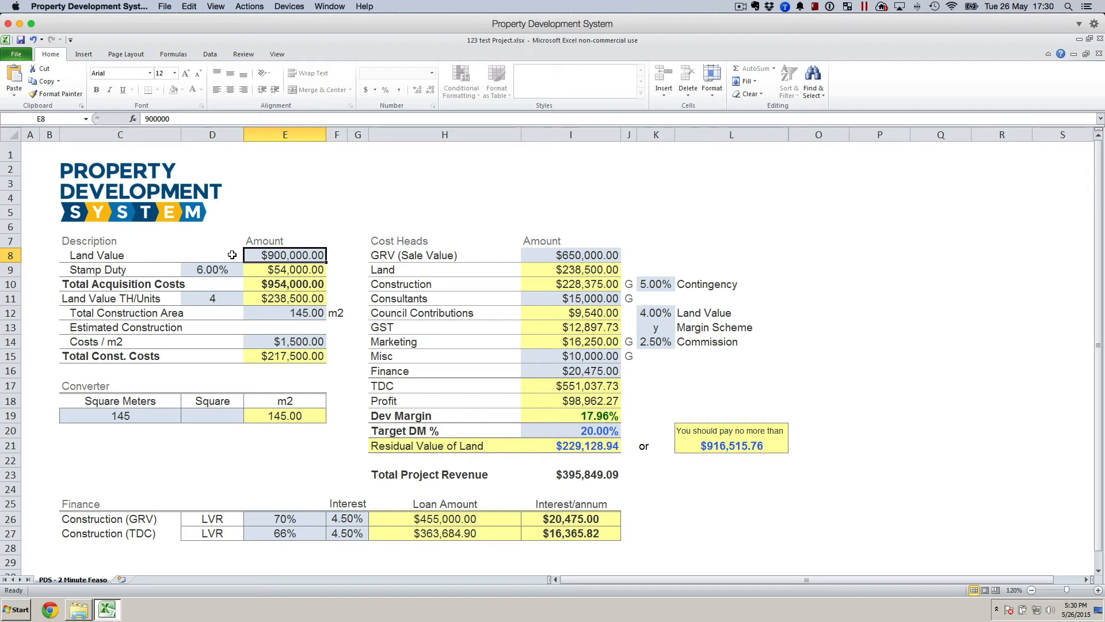
mouse_move(338, 218)
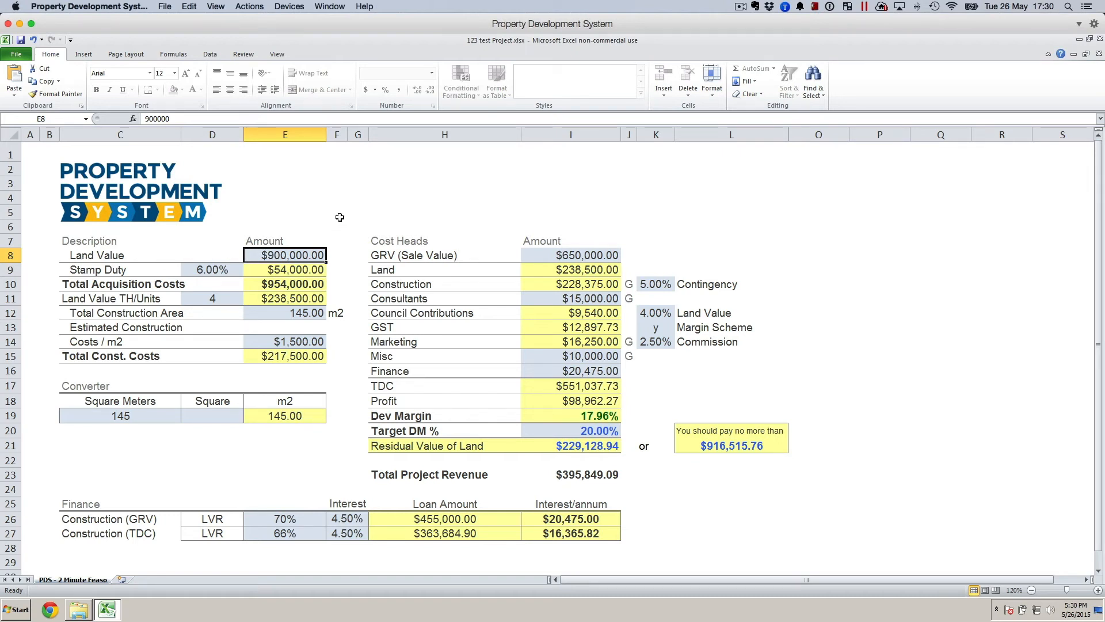
click(212, 269)
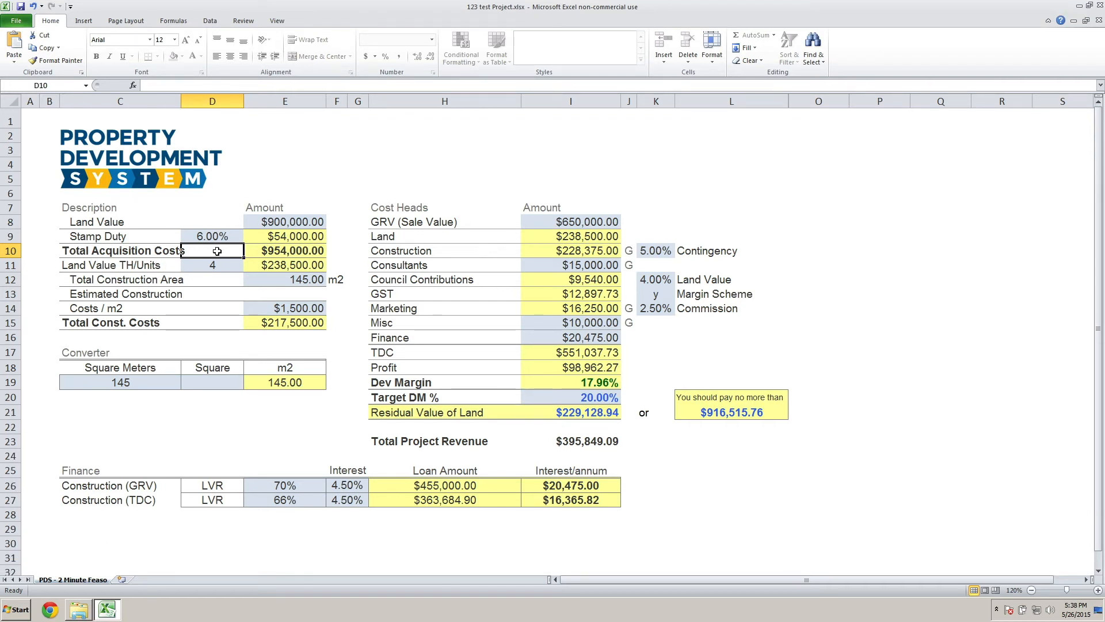
mouse_move(175, 282)
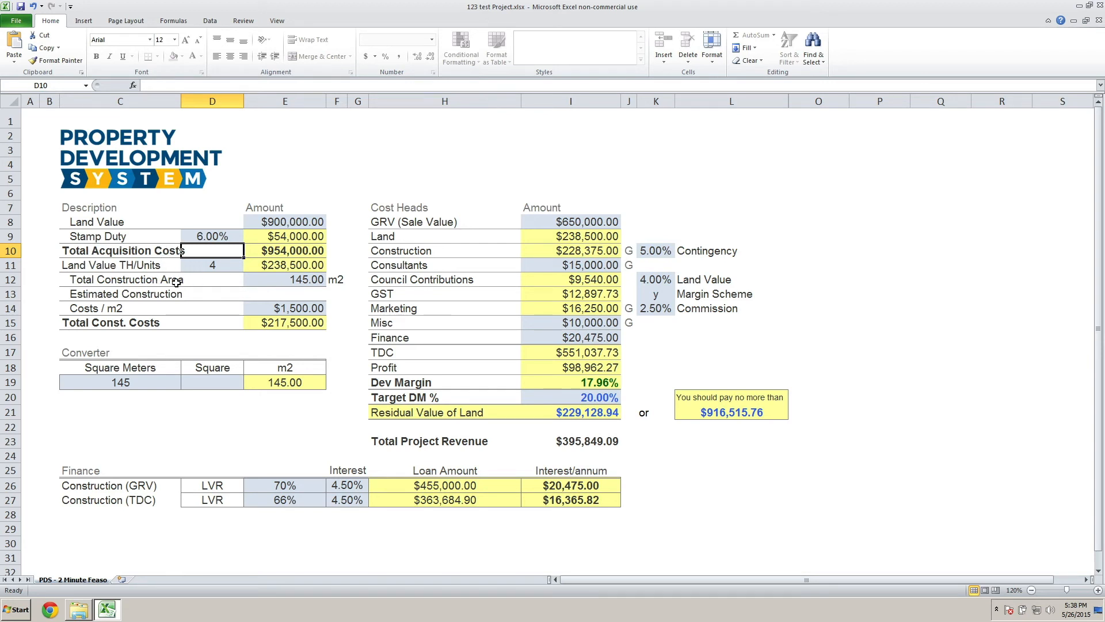
click(120, 265)
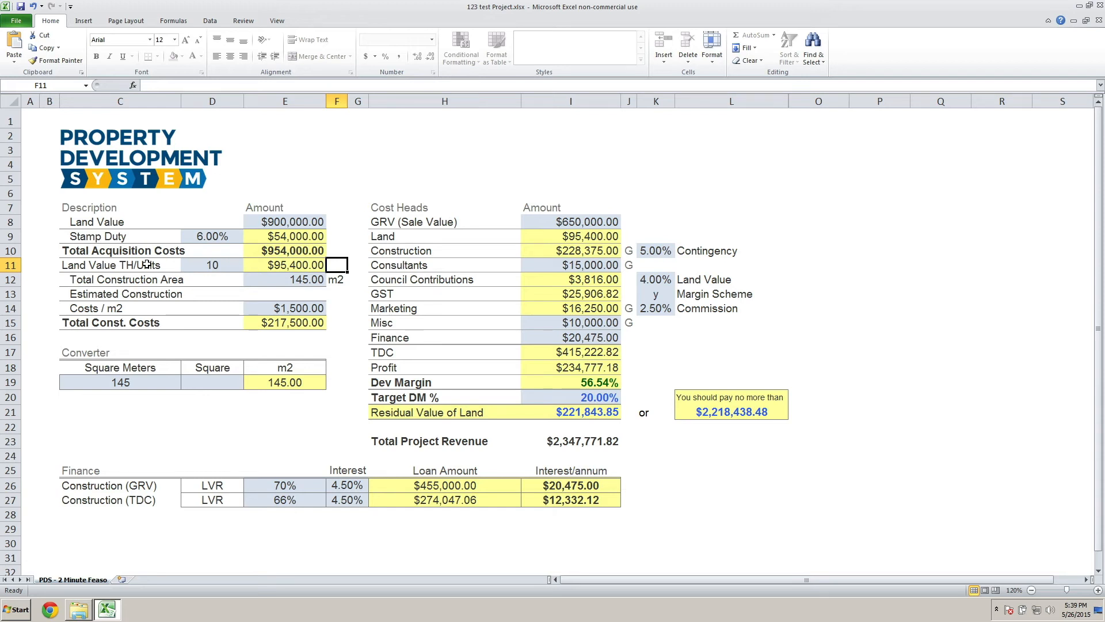
Check the units count in D11, keeping 4 units with a 17.96% development margin.
click(212, 264)
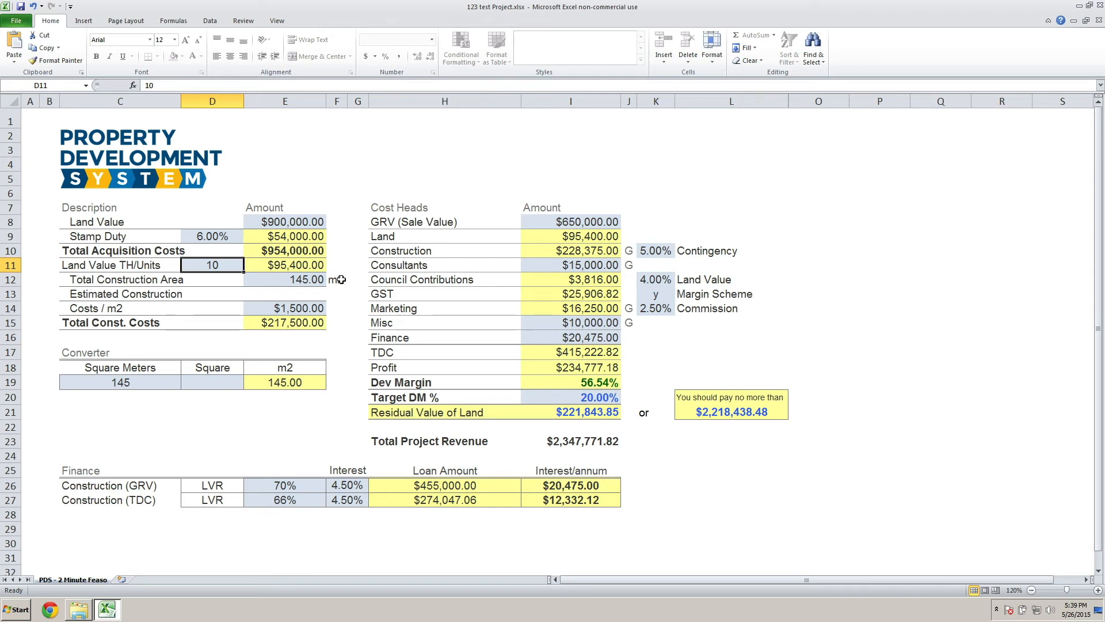
mouse_move(210, 281)
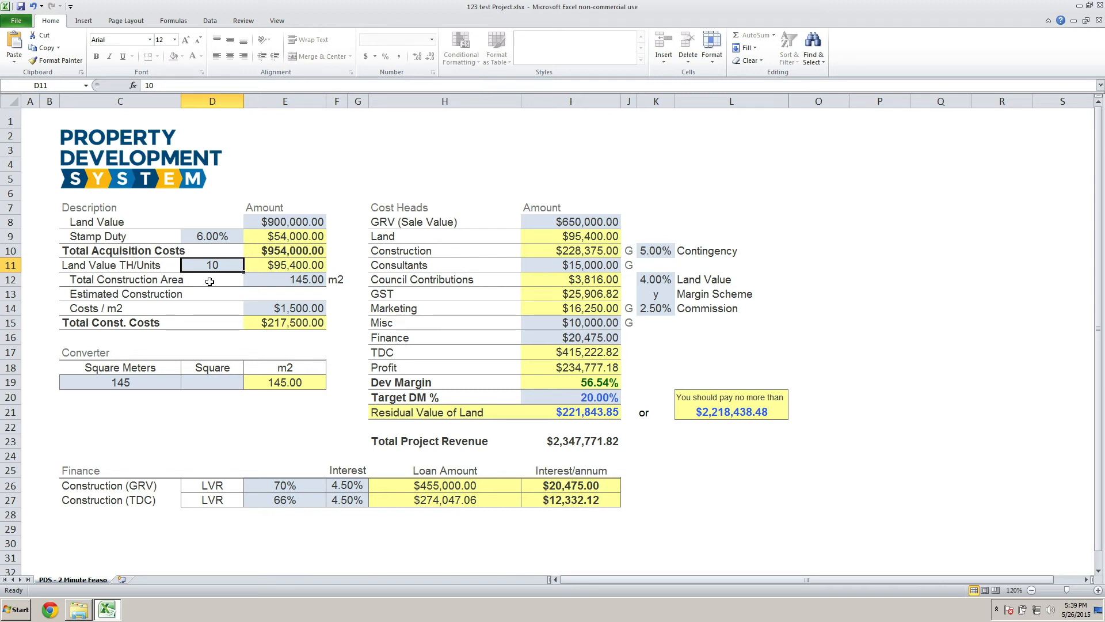
mouse_move(228, 266)
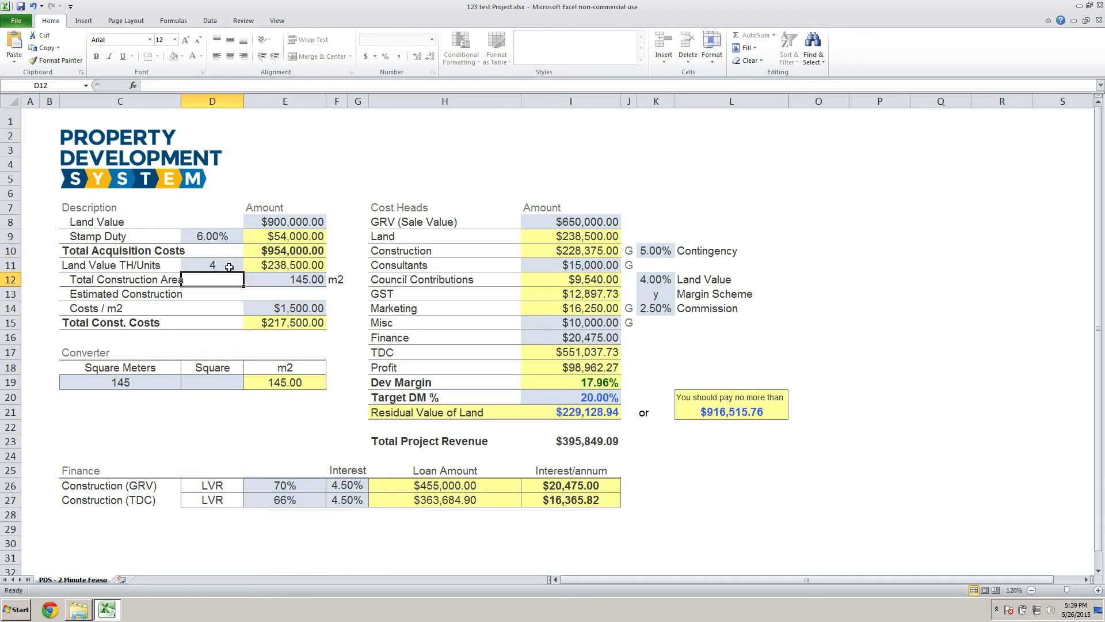
click(212, 264)
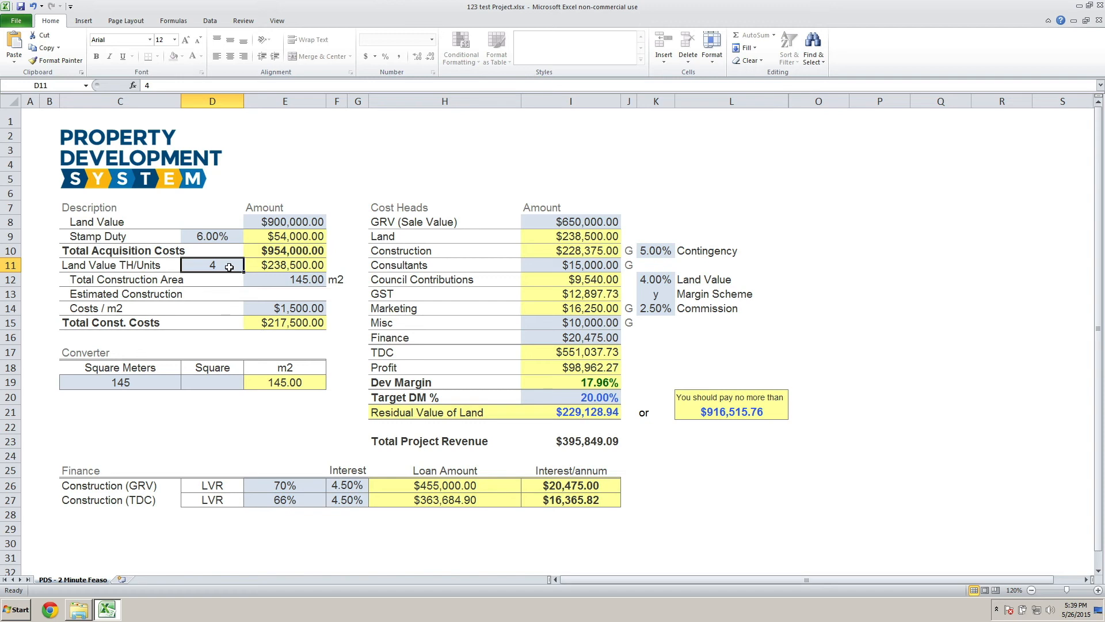
click(212, 278)
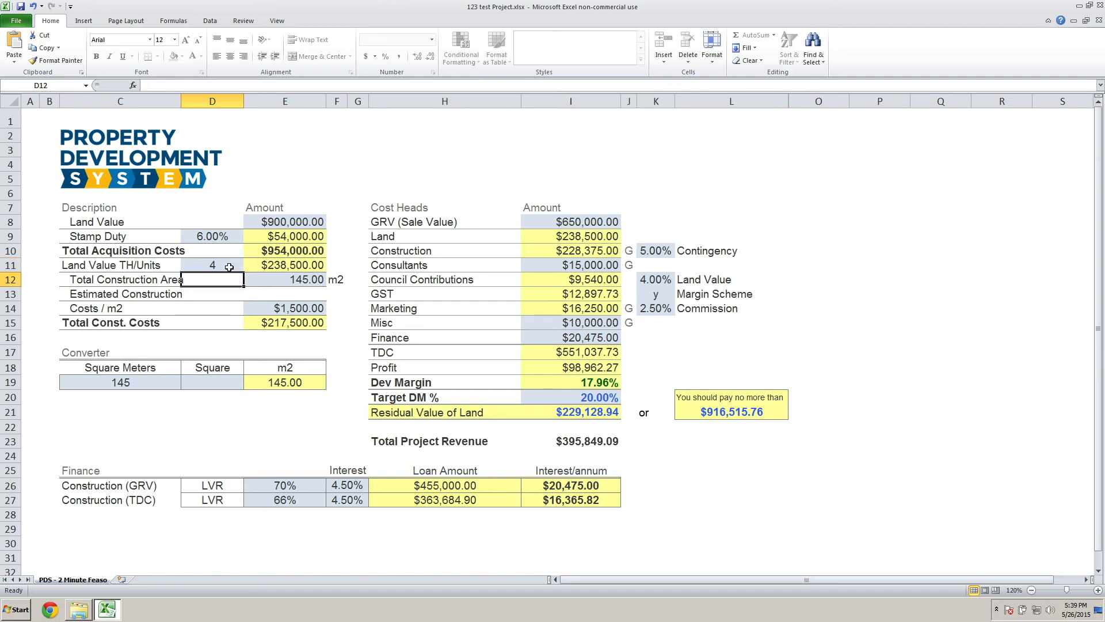
Clear the 145 m2 figure in the converter and abandon a trial entry in the Square column.
click(119, 338)
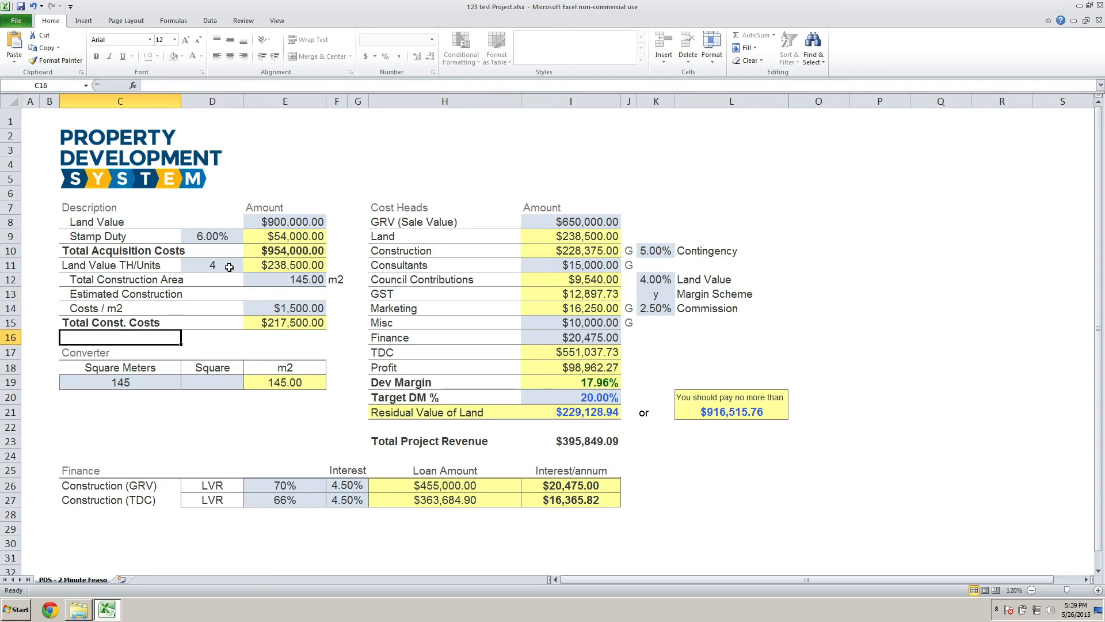
click(120, 382)
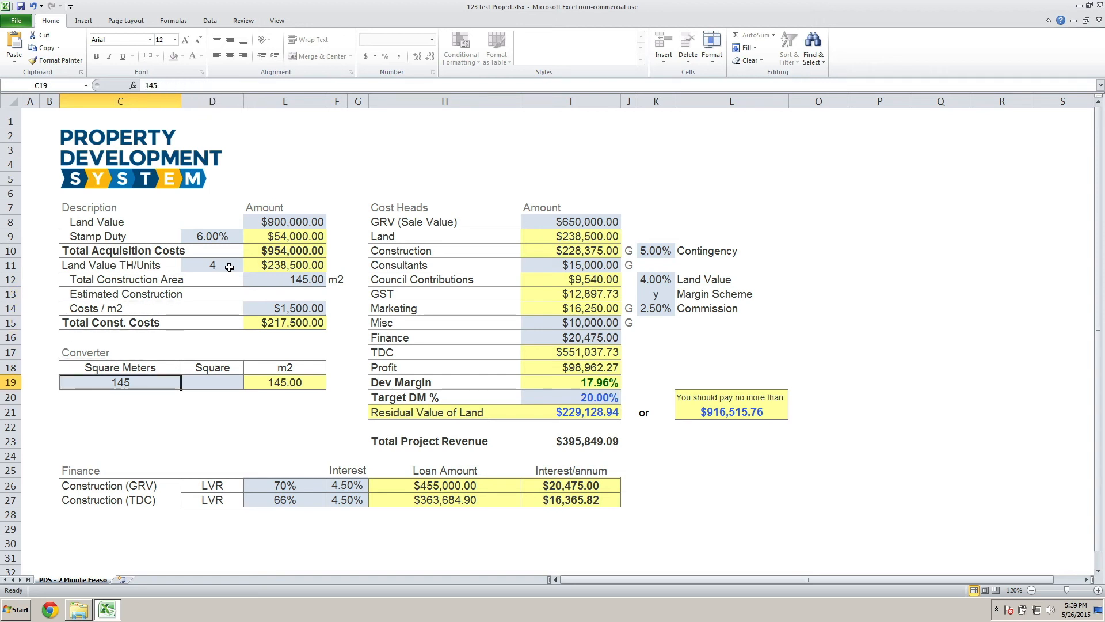
key(Delete)
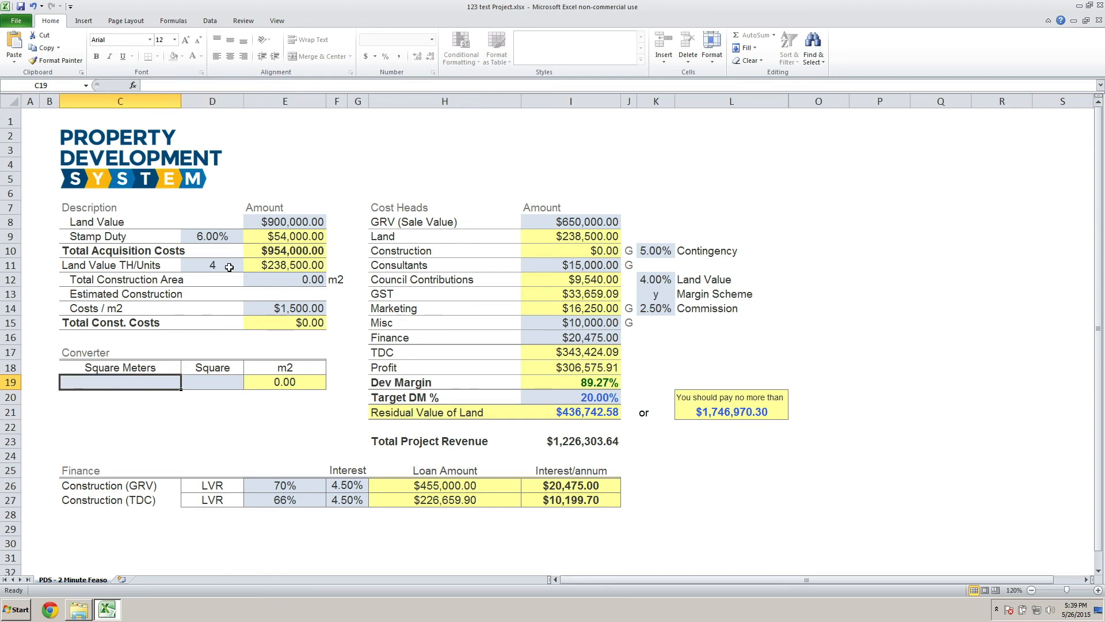
click(212, 381)
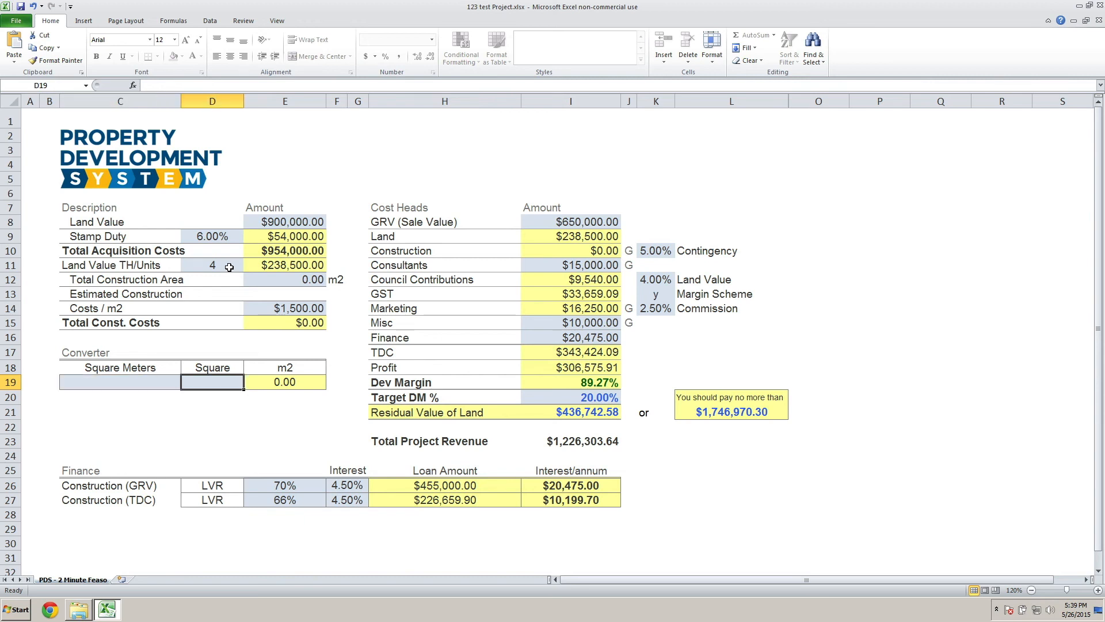
text(18)
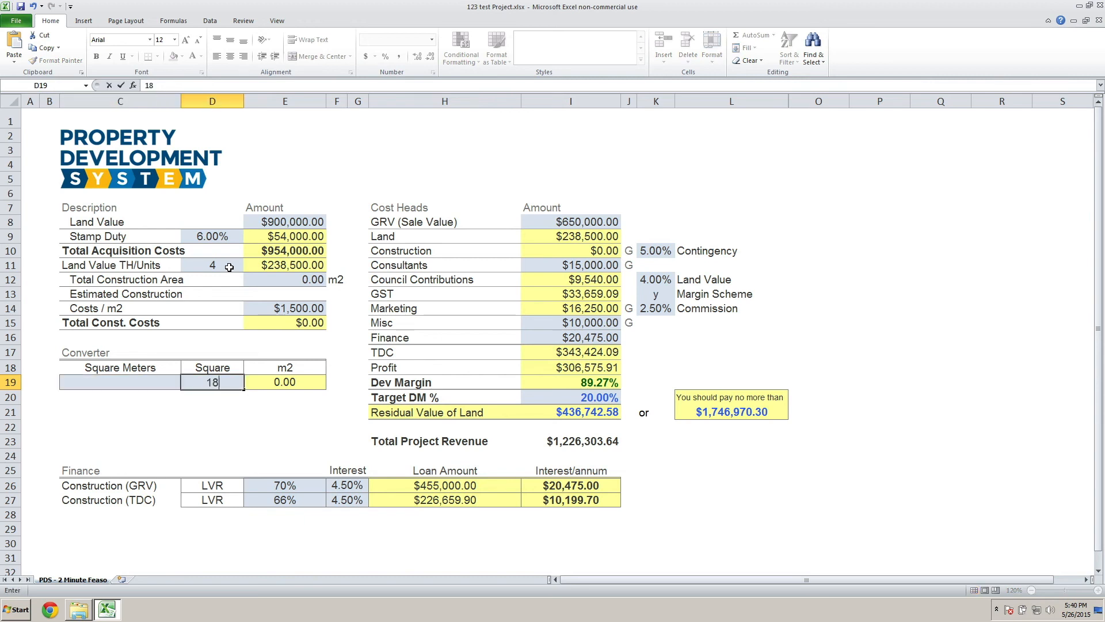
key(Return)
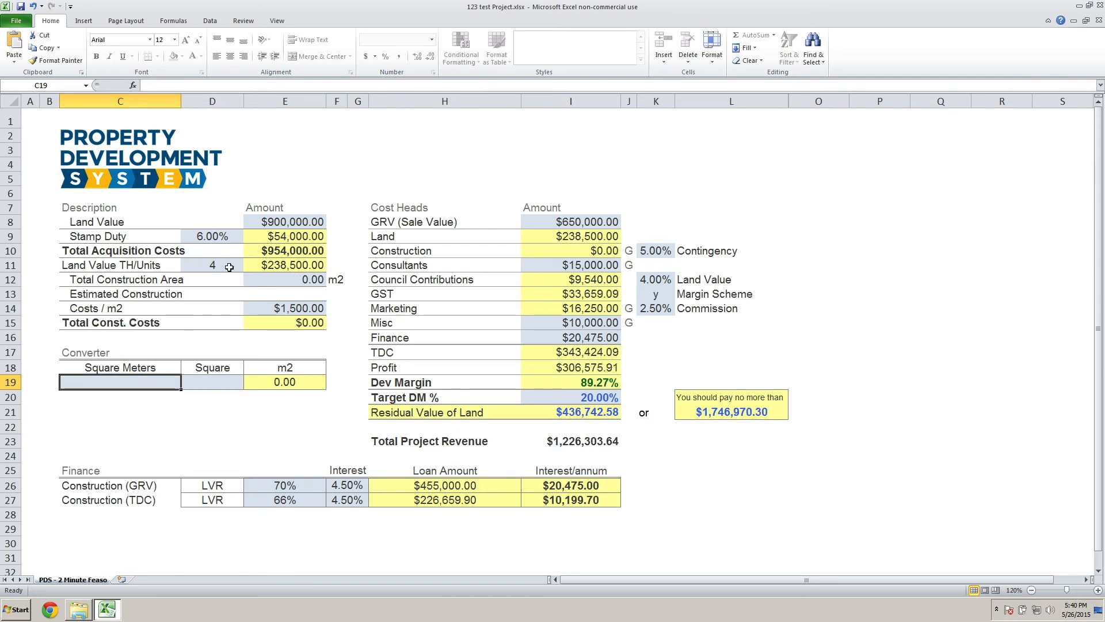
Enter 150 square metres, raising construction costs to $225,000 and margin to 16.45%.
text(1)
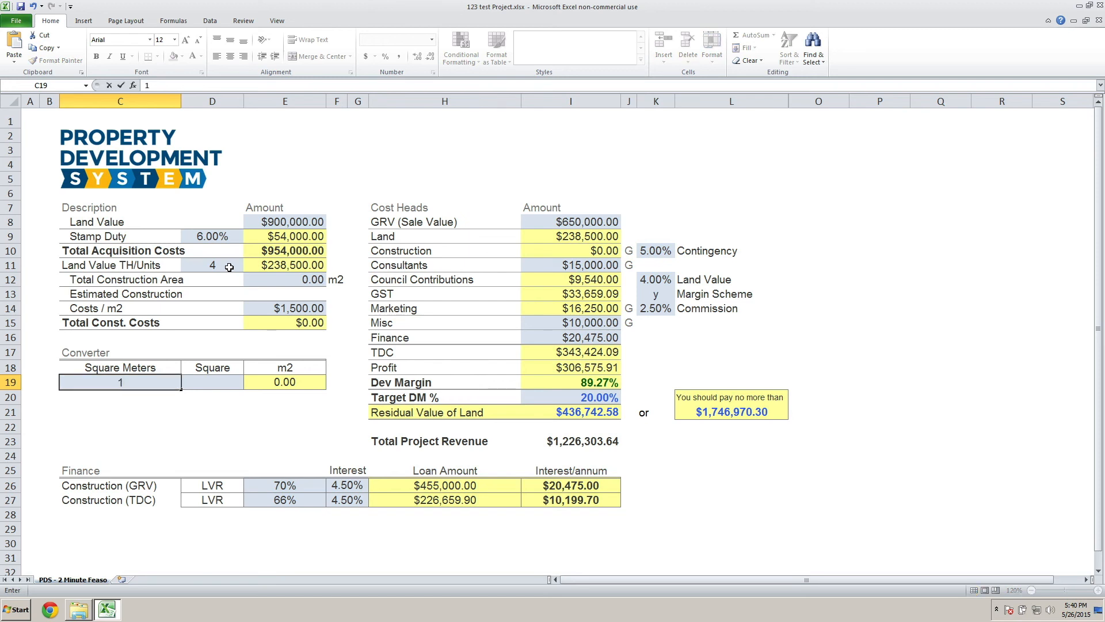
text(150)
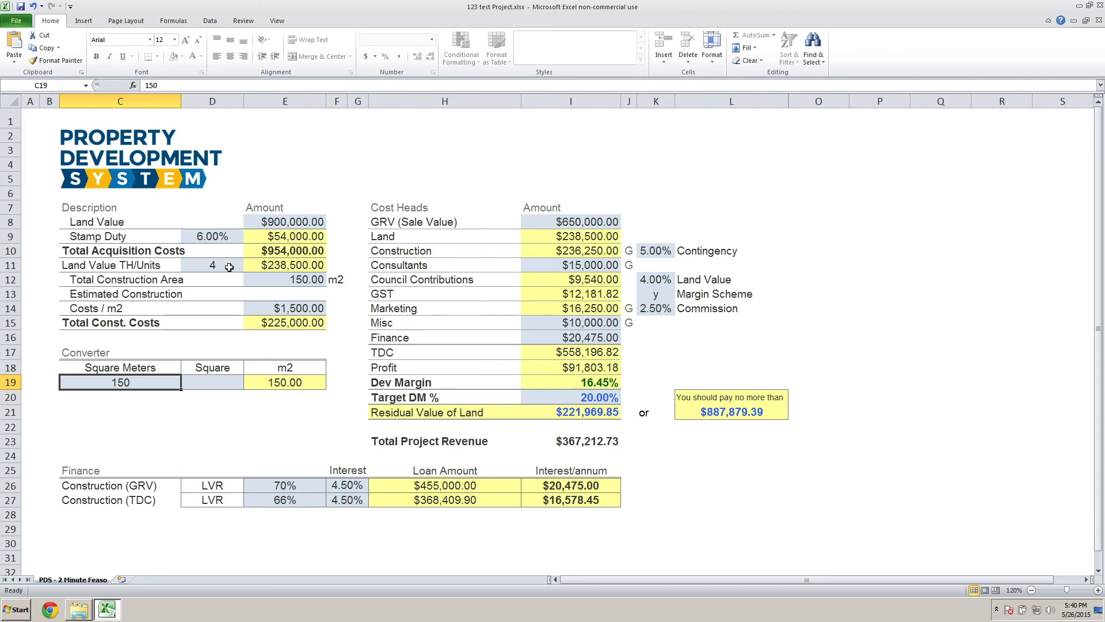
click(210, 309)
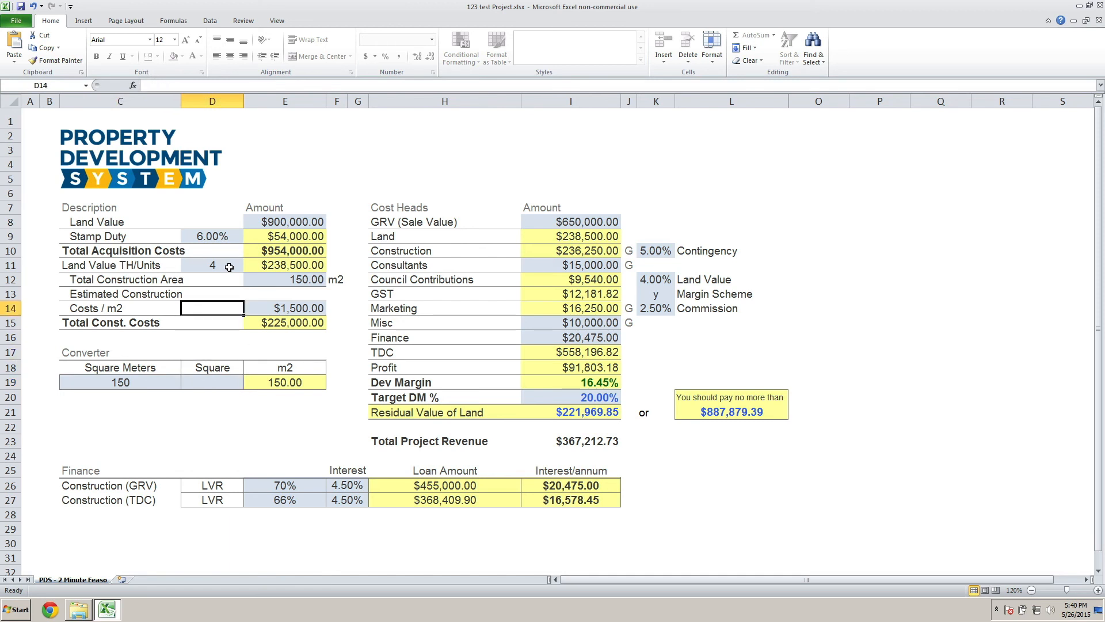
click(284, 279)
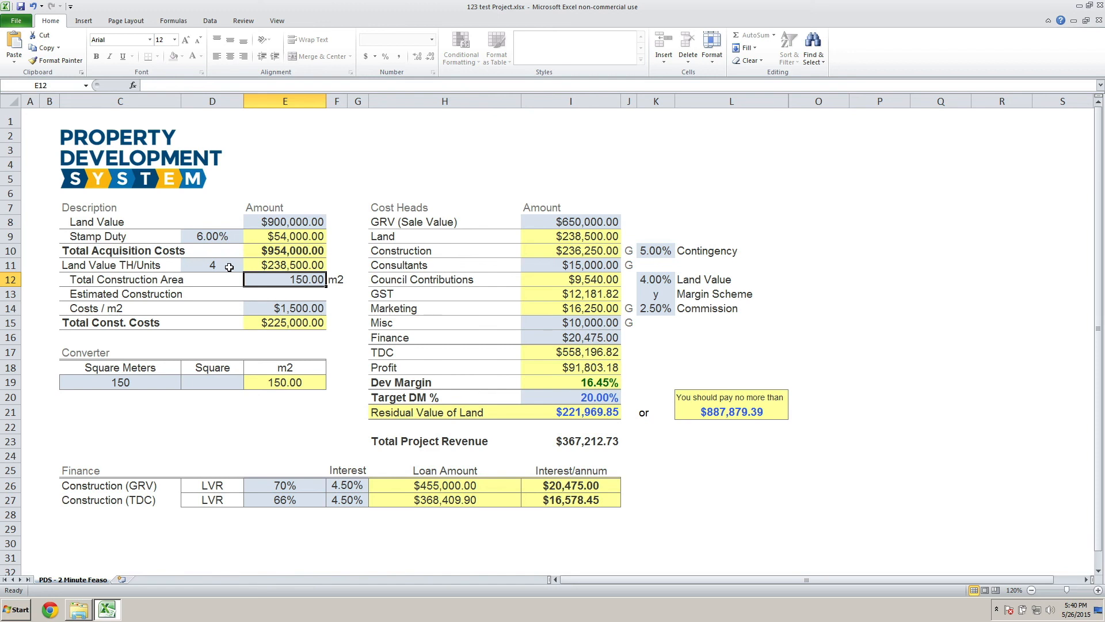
click(284, 308)
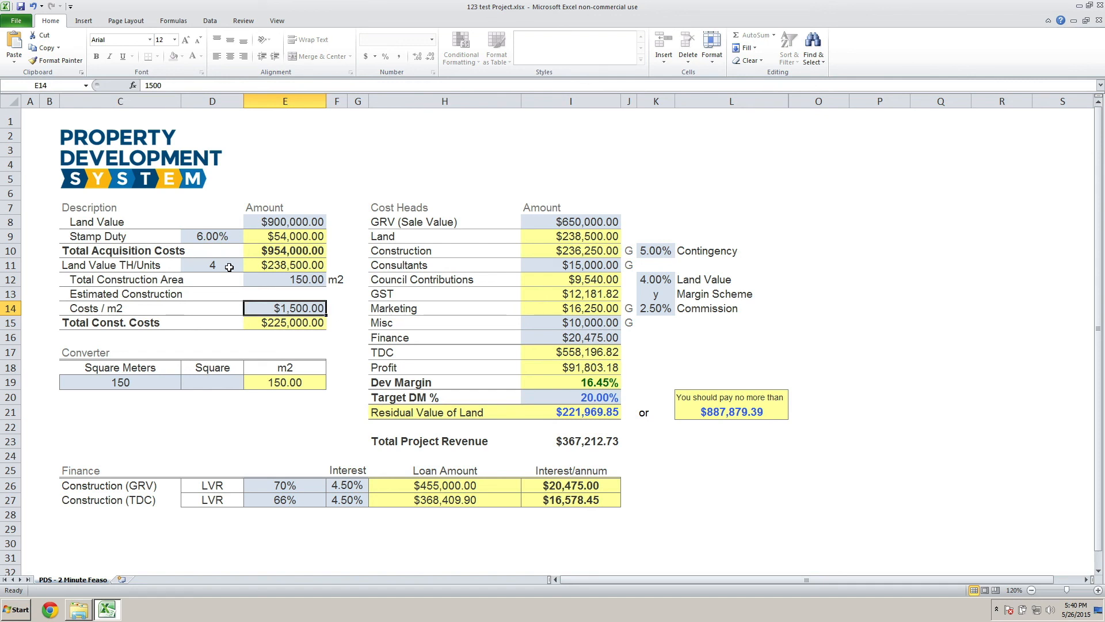
mouse_move(275, 286)
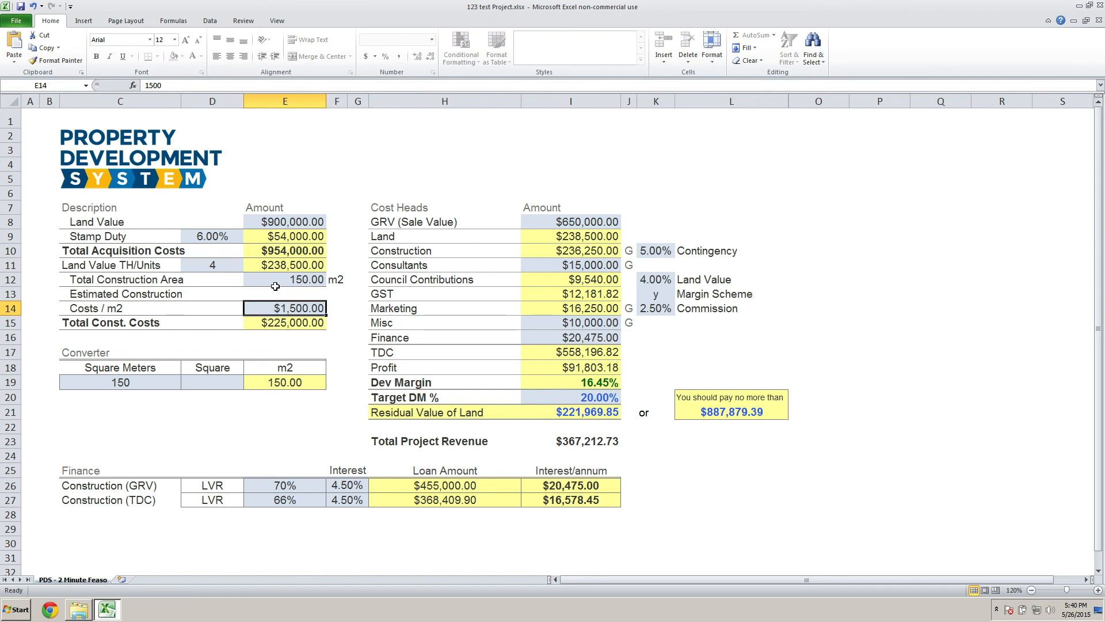
mouse_move(288, 288)
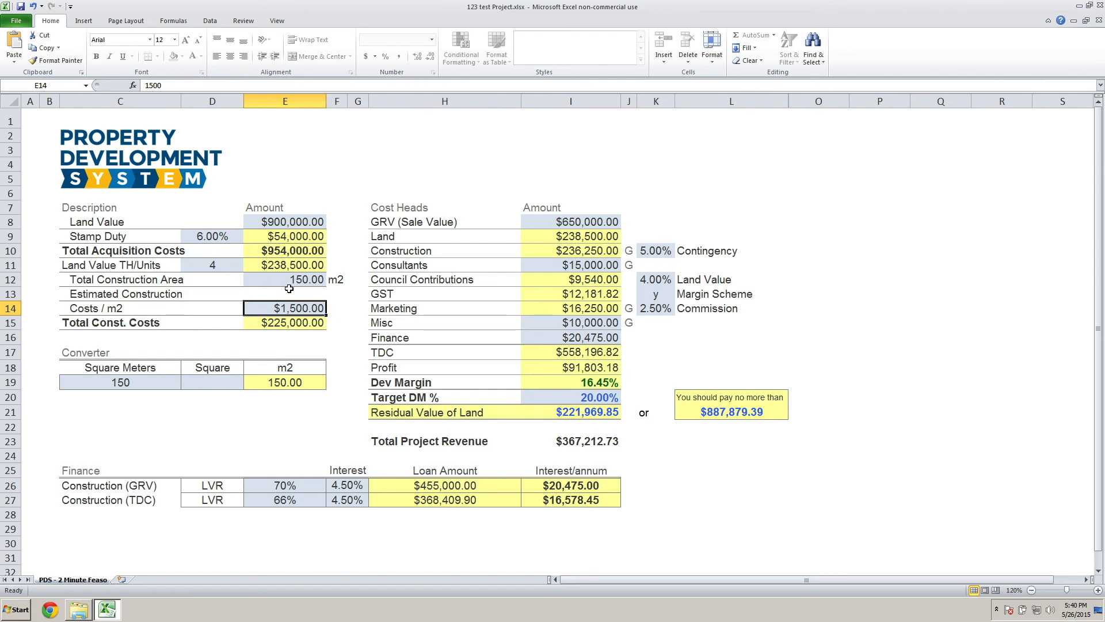
click(285, 337)
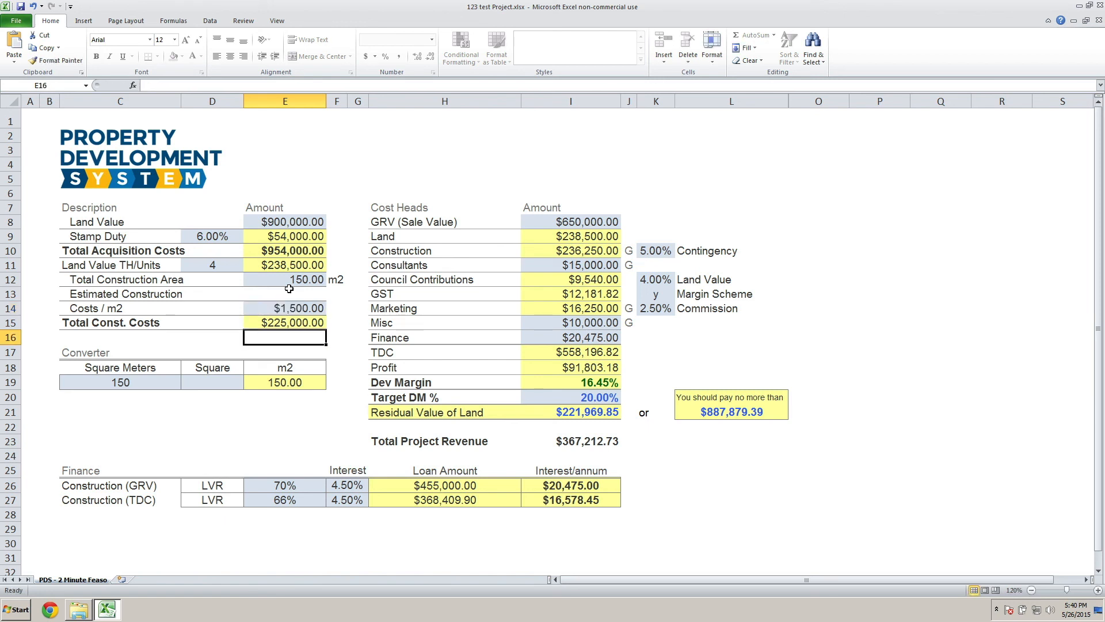
click(284, 309)
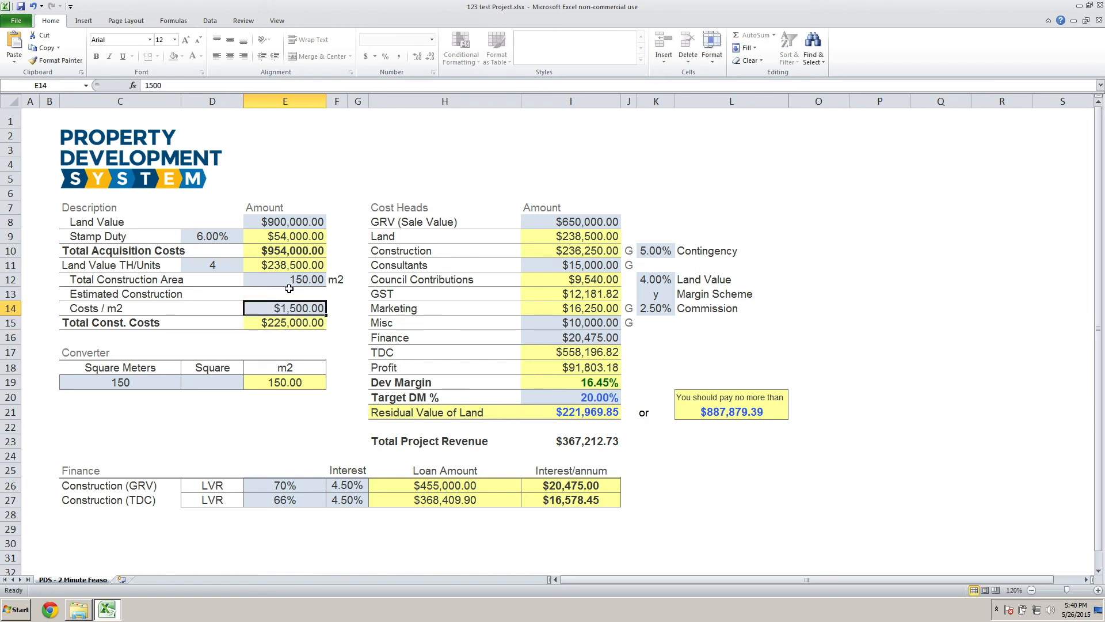
text(1600)
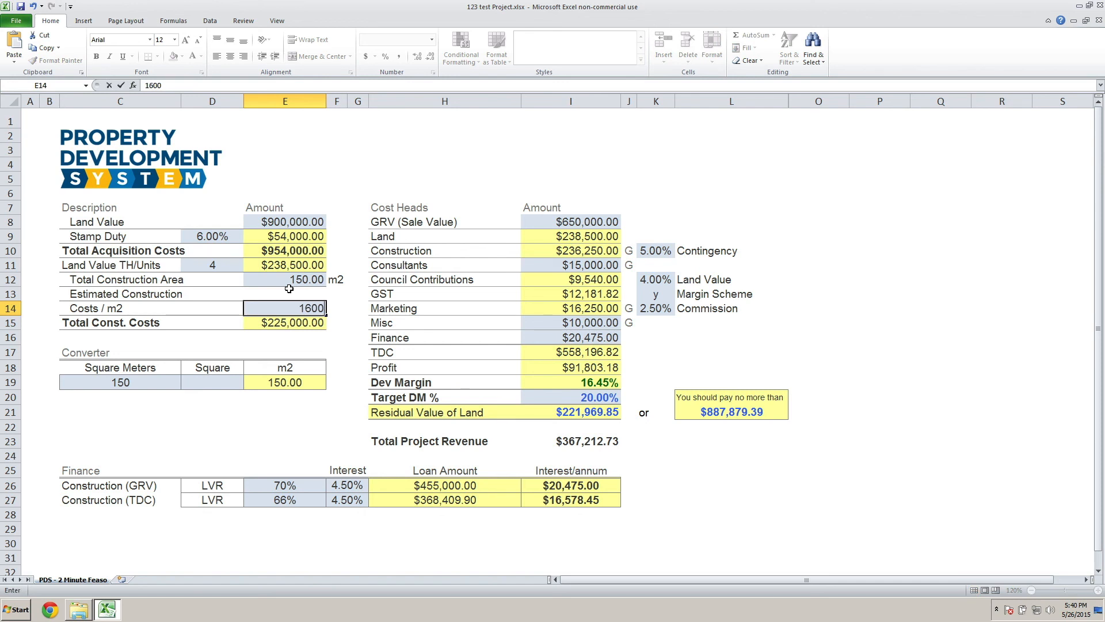
key(Return)
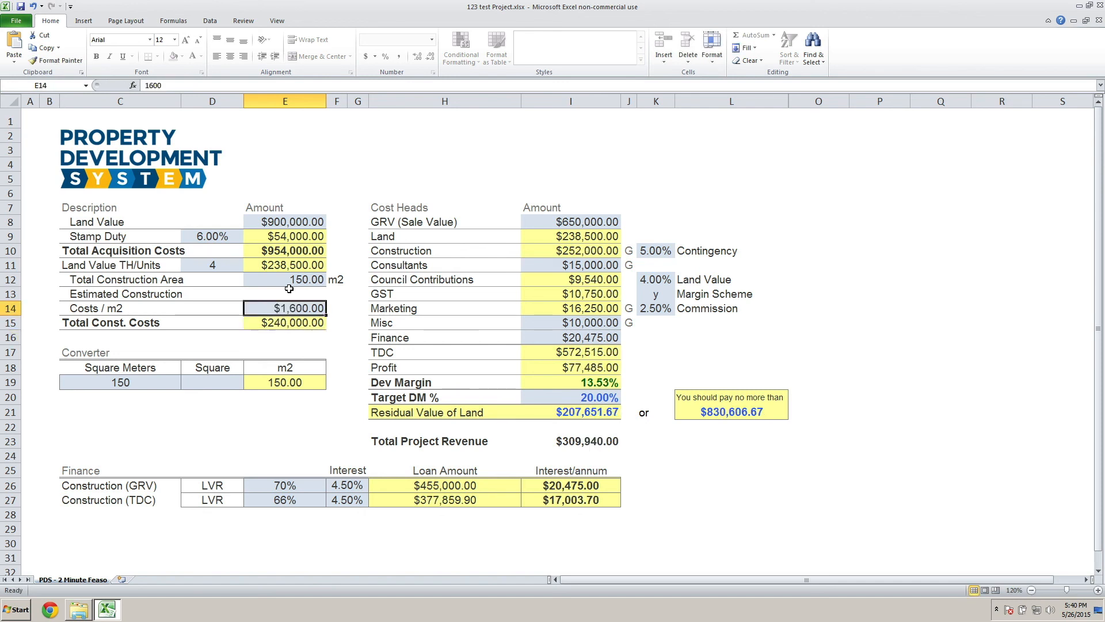
text(15)
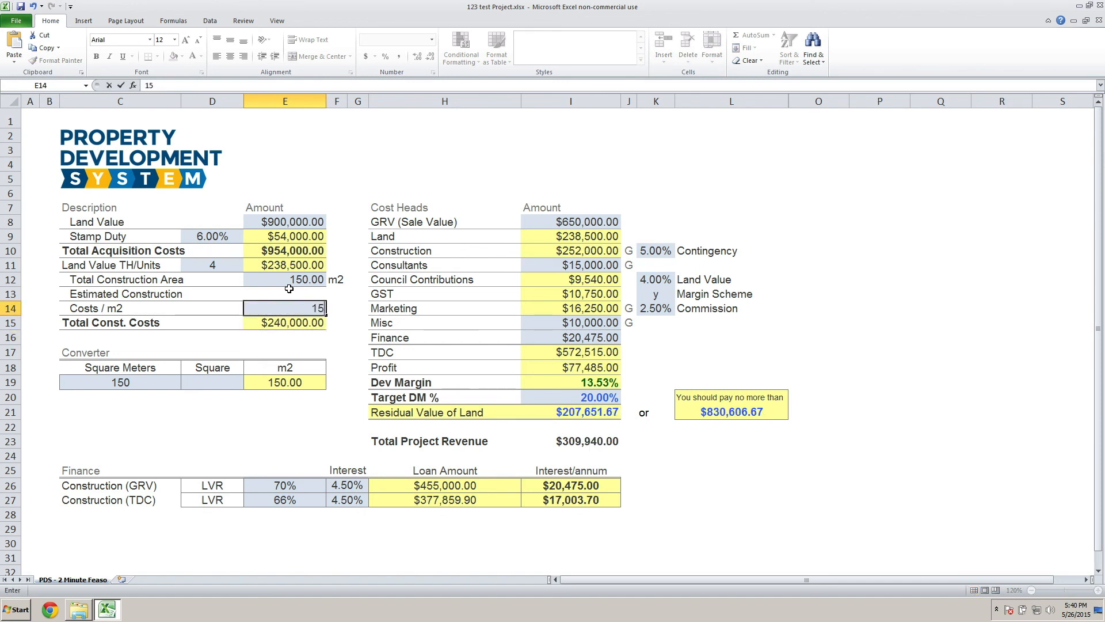
key(Return)
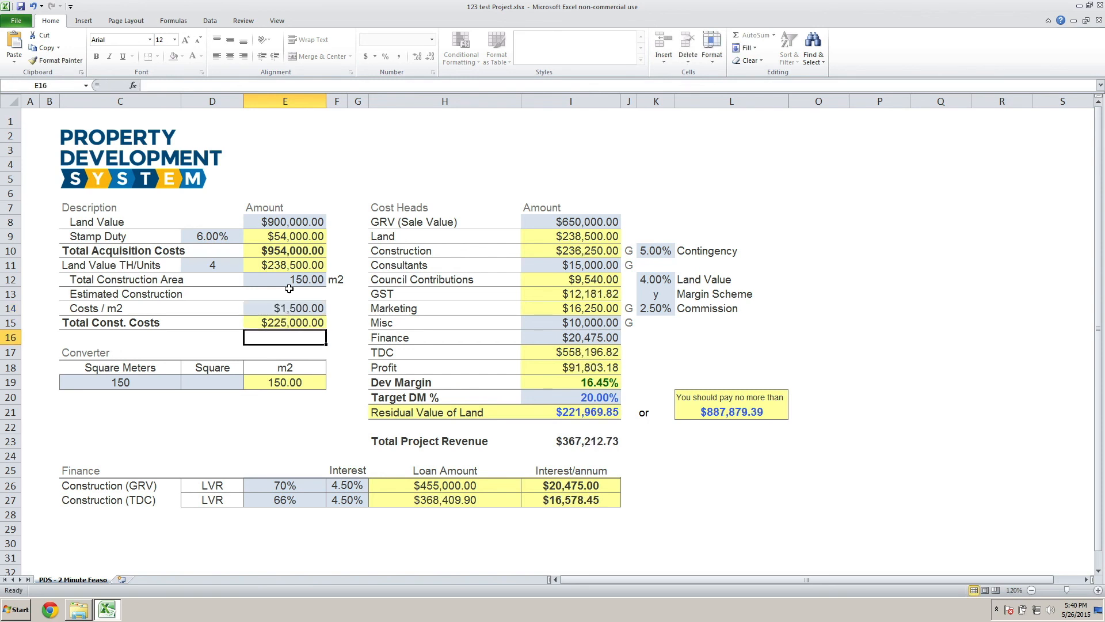
click(284, 308)
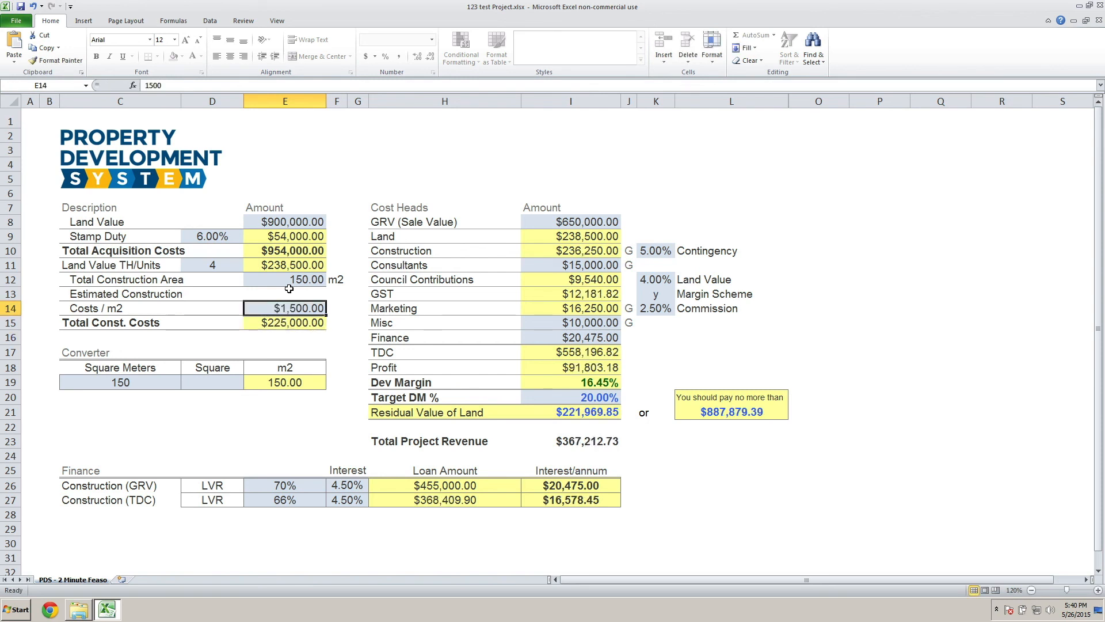
click(731, 308)
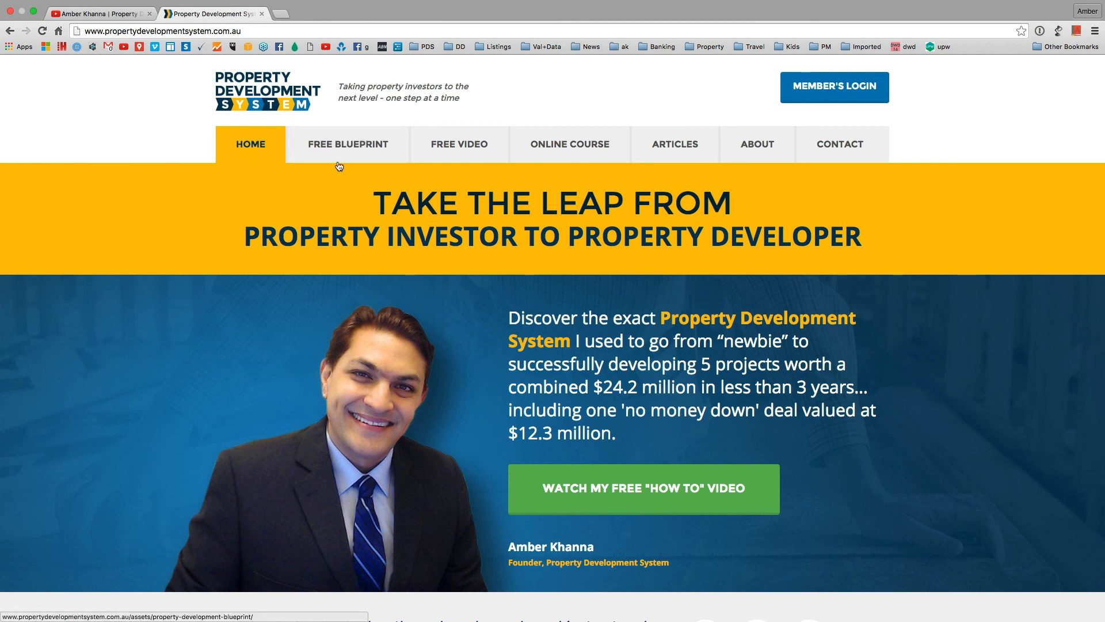
click(348, 144)
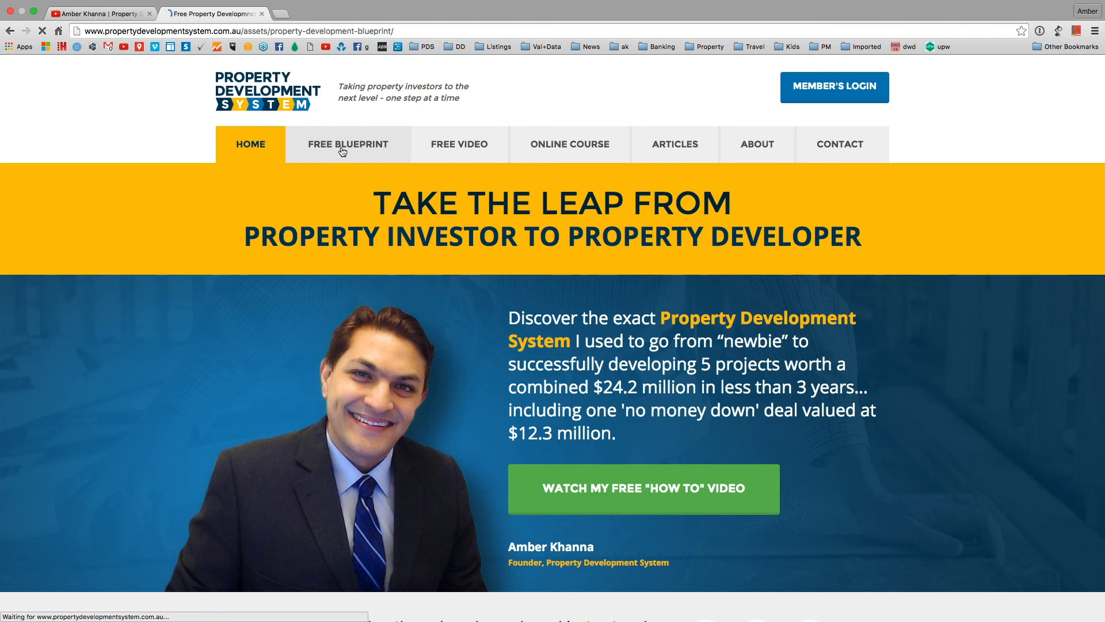
click(347, 144)
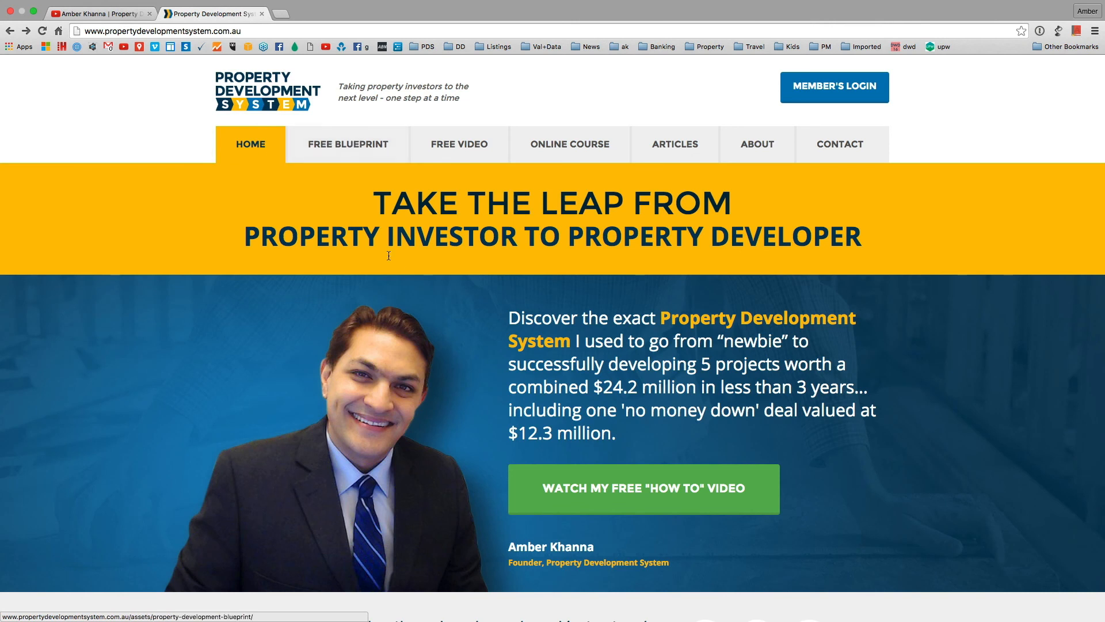
mouse_move(896, 274)
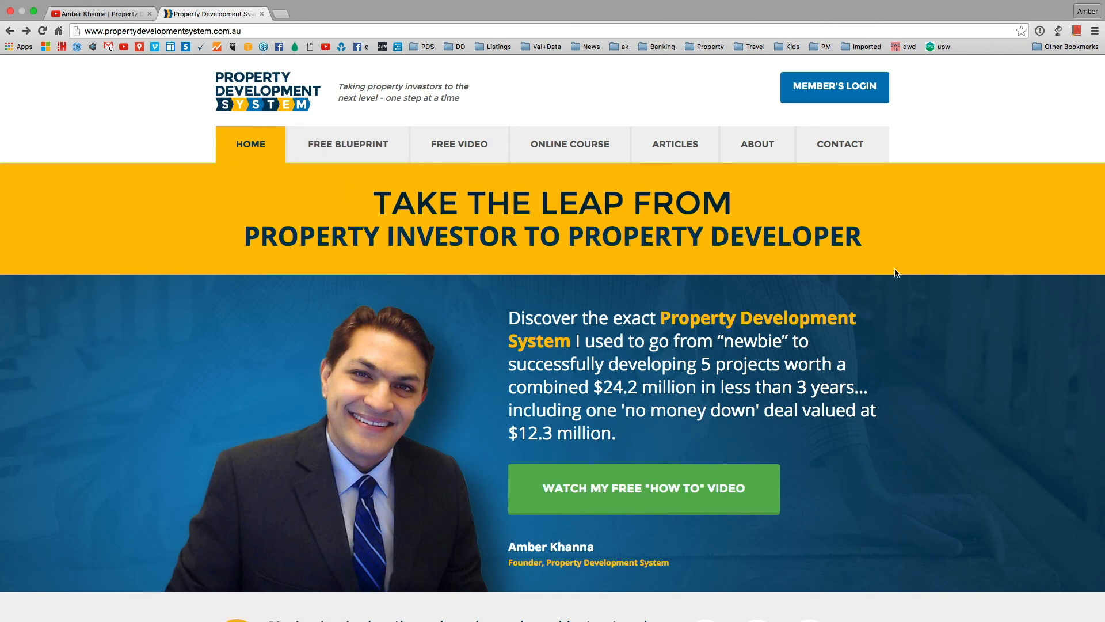